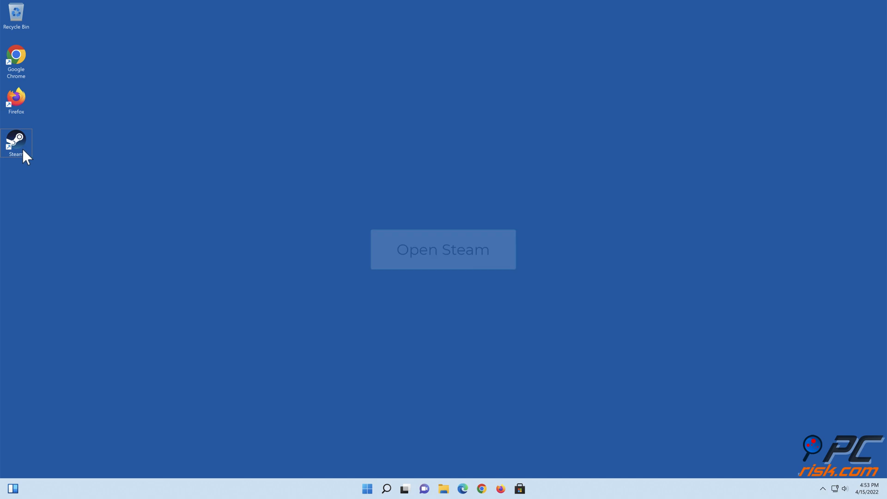
Step: Launch Steam and clear the download cache from Settings > Downloads, confirming with OK
{"action": "double_click", "coordinate": [15, 140]}
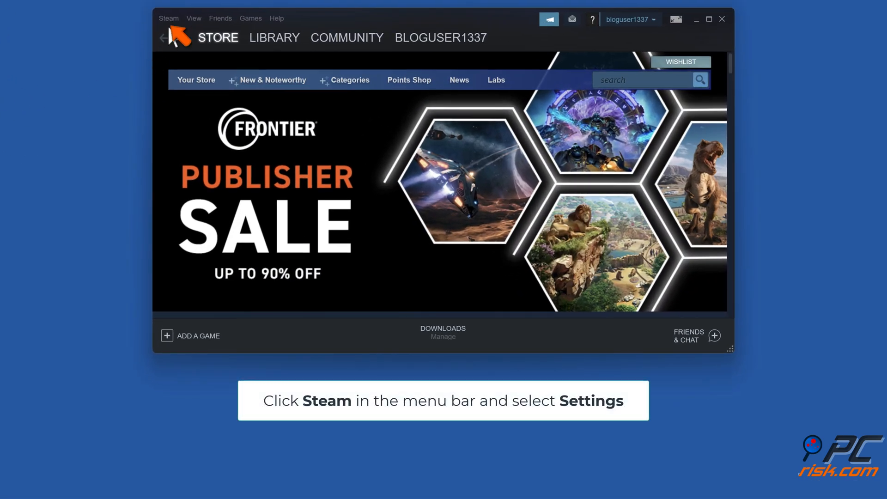
{"action": "left_click", "coordinate": [168, 18]}
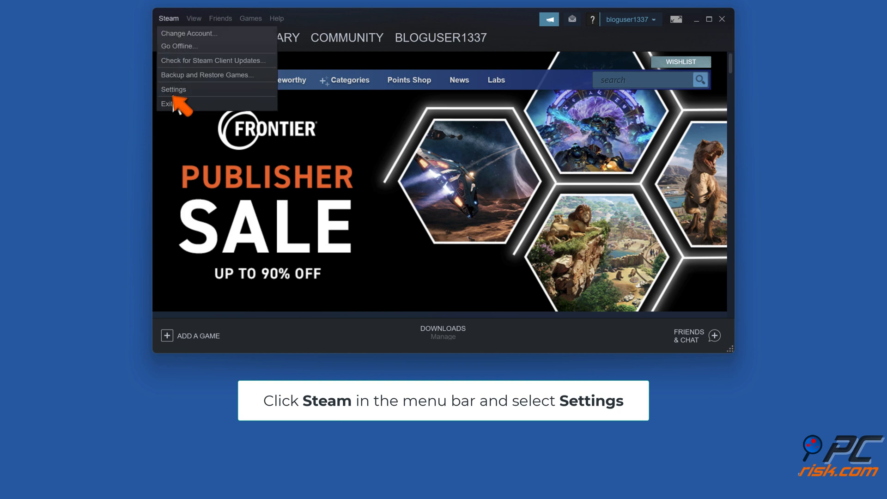
{"action": "left_click", "coordinate": [173, 89]}
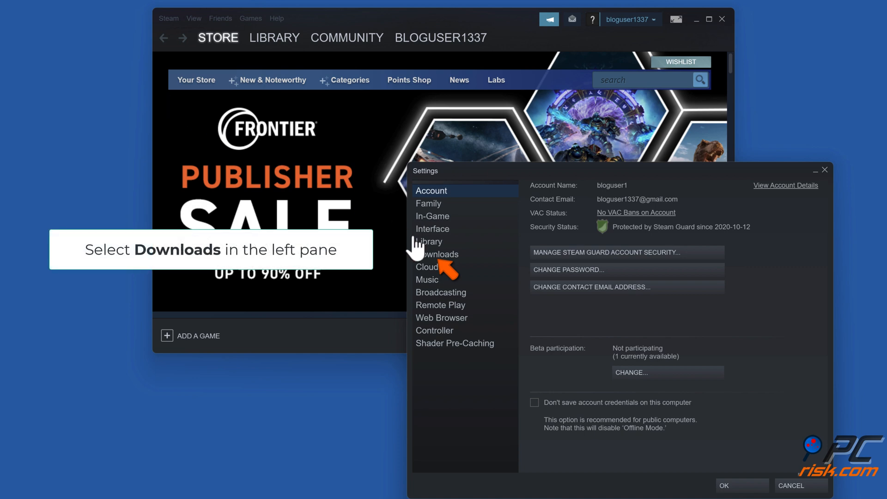
{"action": "left_click", "coordinate": [436, 254]}
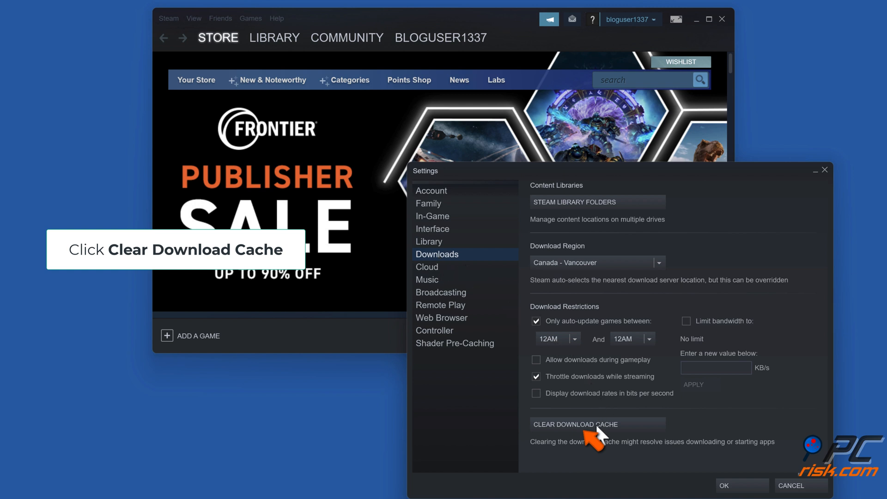
{"action": "left_click", "coordinate": [575, 423]}
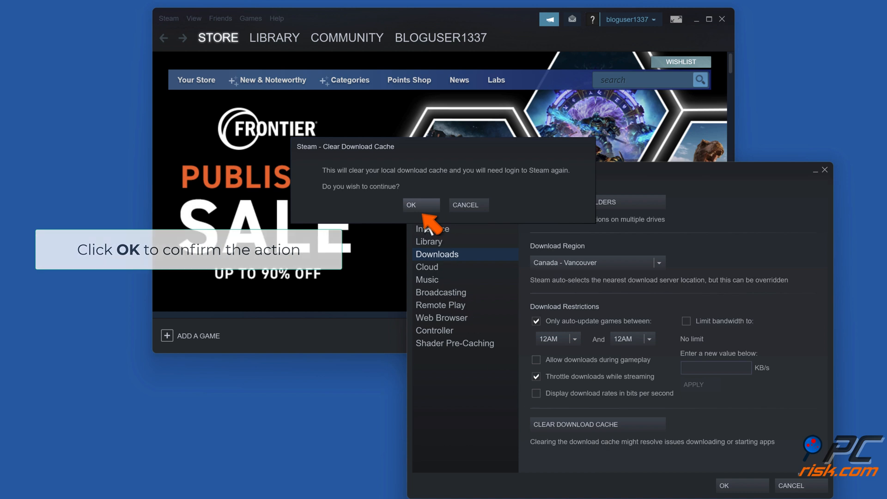
{"action": "left_click", "coordinate": [419, 204]}
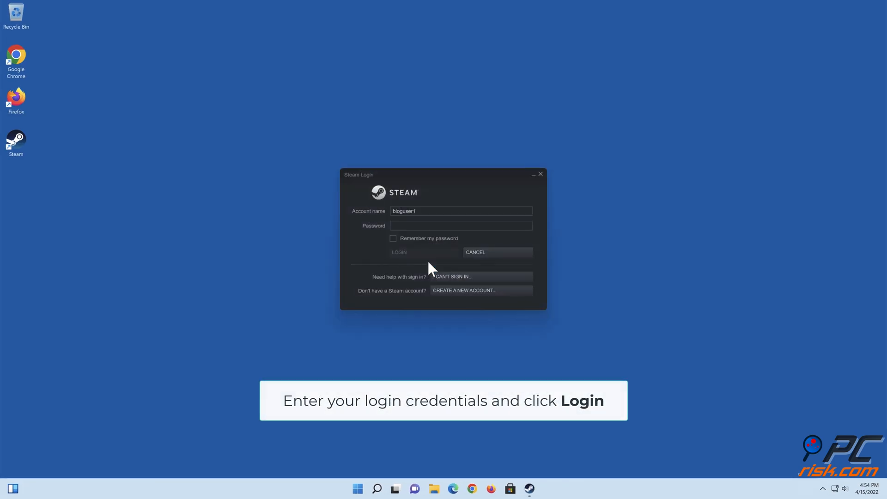
Step: Sign back in to Steam with the account password, then close the client
{"action": "left_click", "coordinate": [460, 225]}
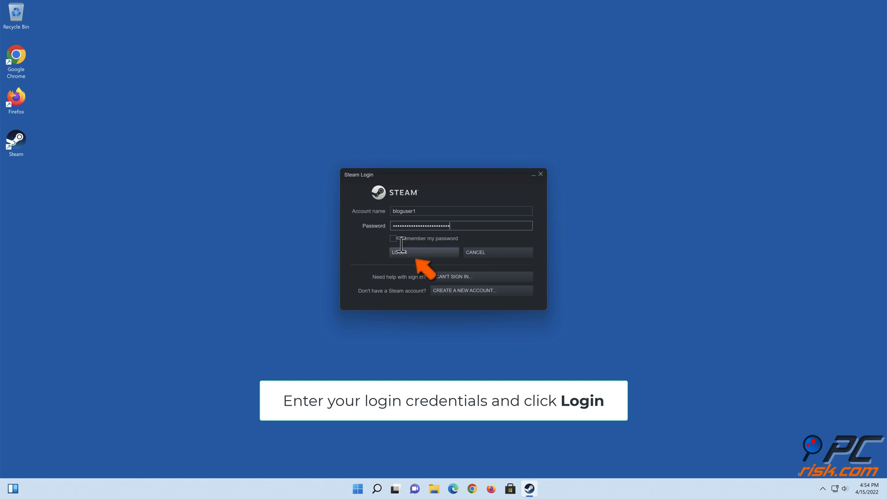
{"action": "left_click", "coordinate": [399, 252]}
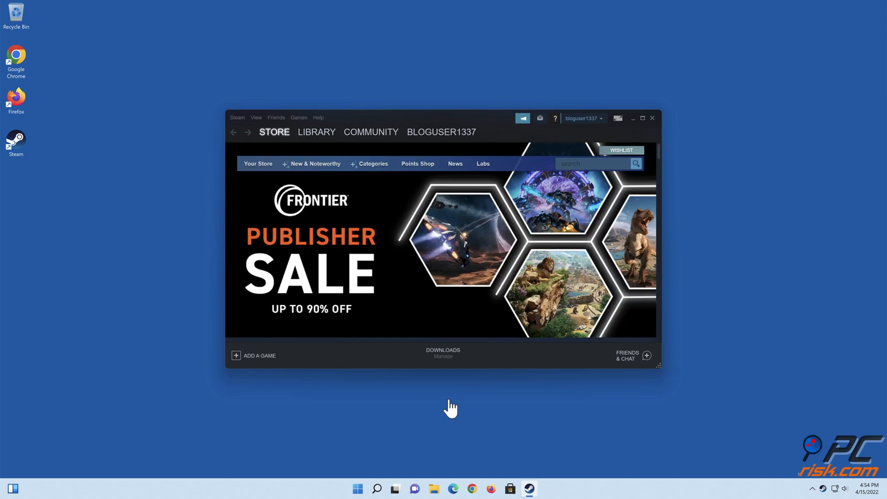
{"action": "mouse_move", "coordinate": [646, 132]}
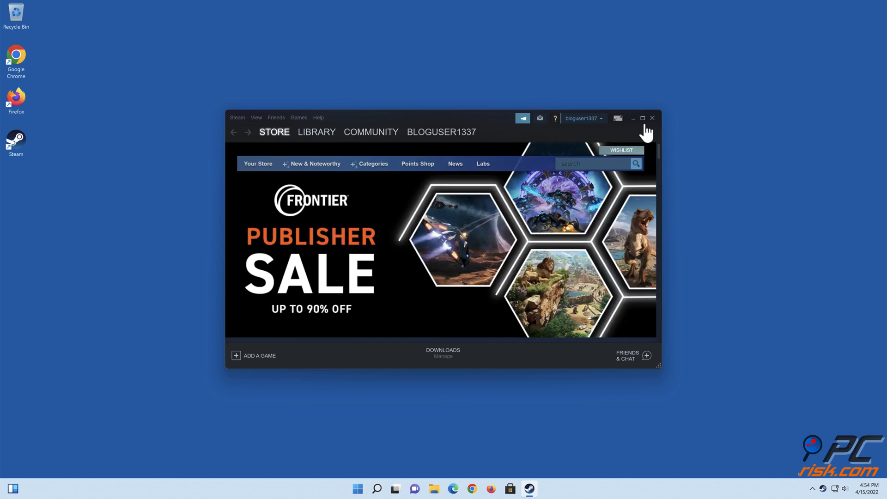
{"action": "left_click", "coordinate": [651, 118]}
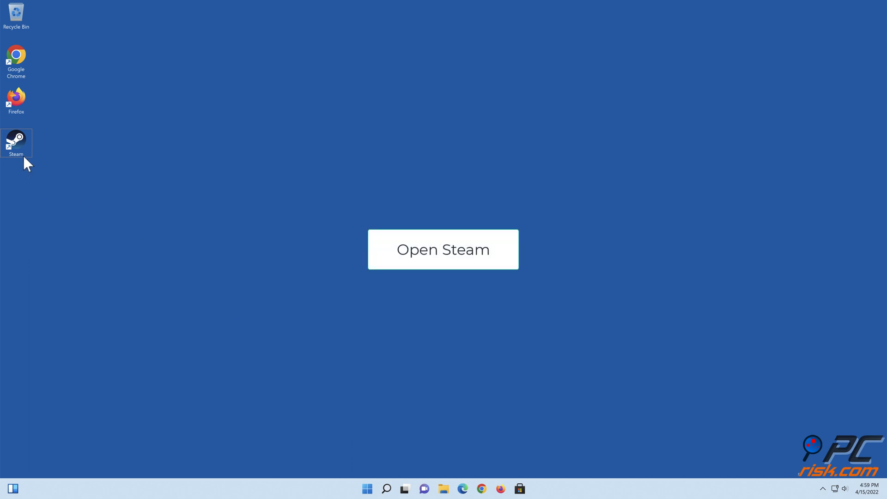
Step: Relaunch Steam and open the Download Region list, currently Canada - Ottawa, in Downloads settings
{"action": "left_click", "coordinate": [443, 249]}
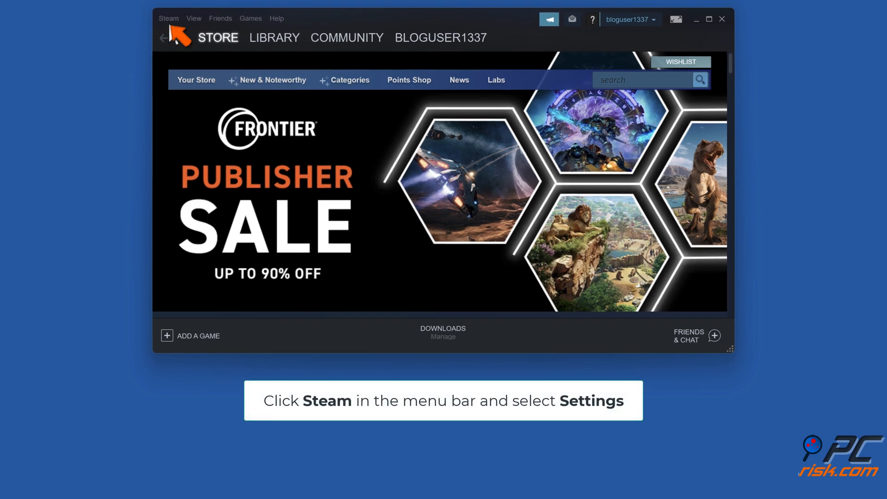
{"action": "left_click", "coordinate": [168, 18]}
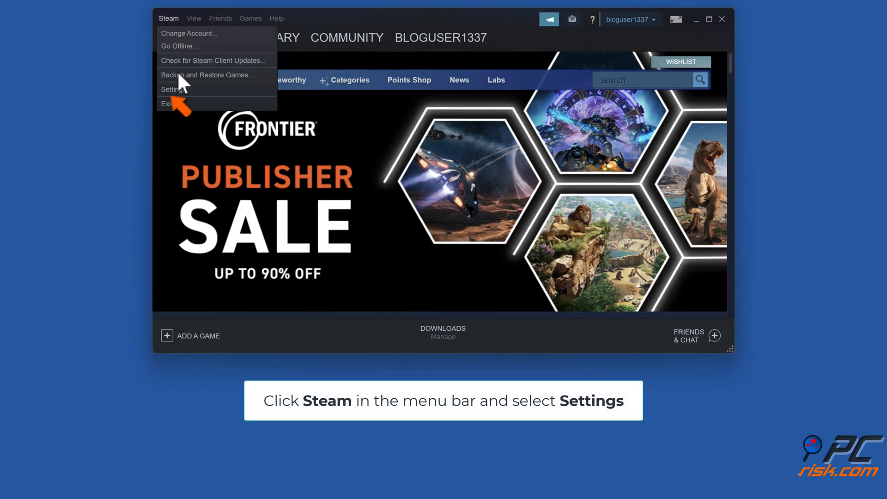
{"action": "left_click", "coordinate": [172, 88]}
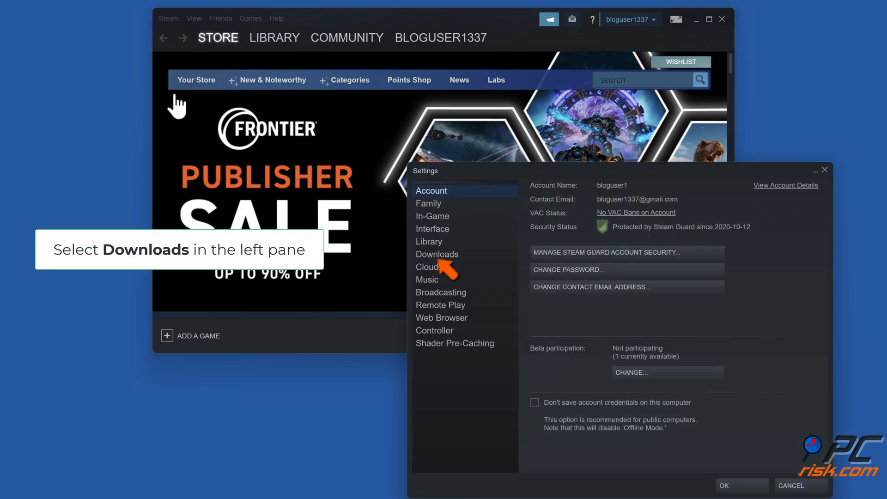
{"action": "left_click", "coordinate": [436, 254]}
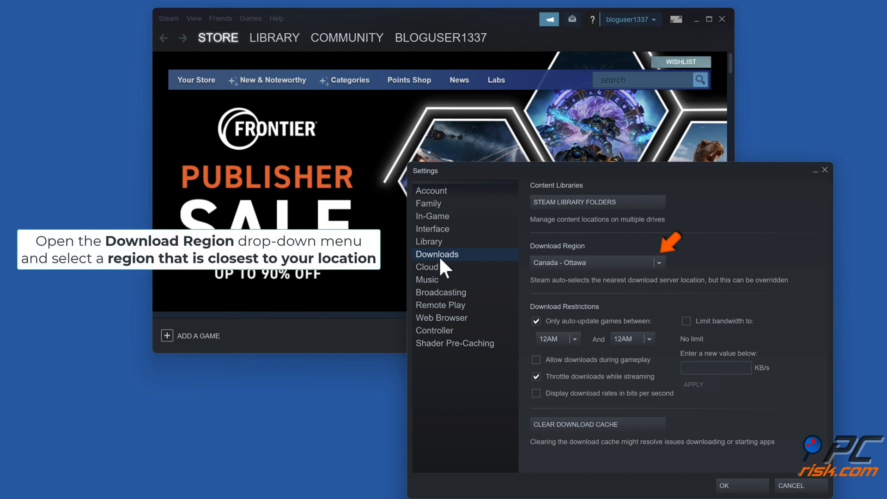
{"action": "mouse_move", "coordinate": [648, 292]}
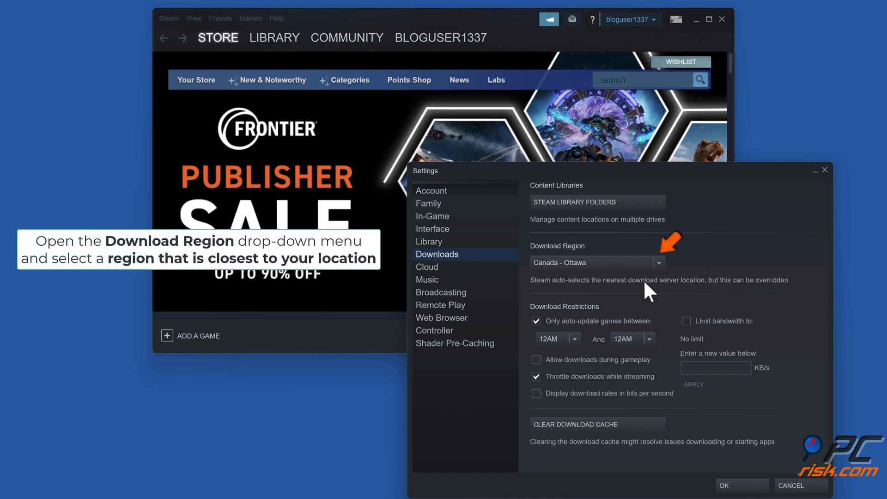
{"action": "left_click", "coordinate": [657, 262]}
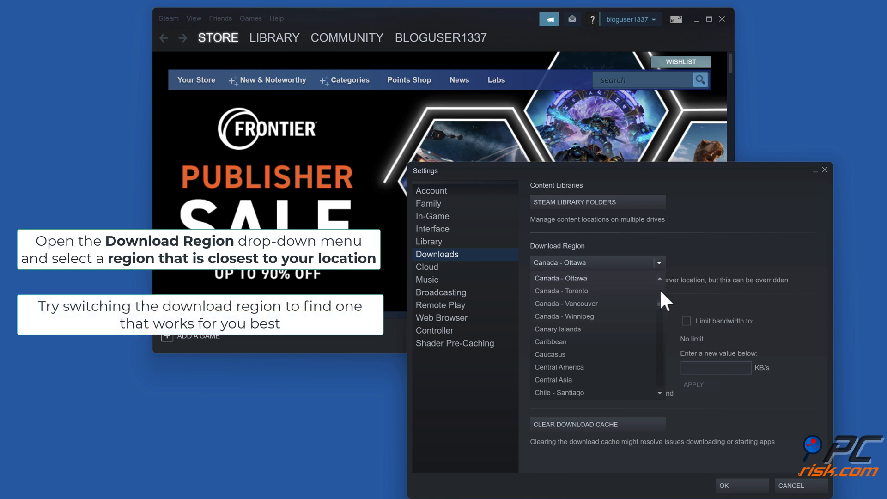
Step: Set the download region to US - New York and restart Steam to apply it
{"action": "scroll", "scroll_direction": "down", "scroll_amount": 3}
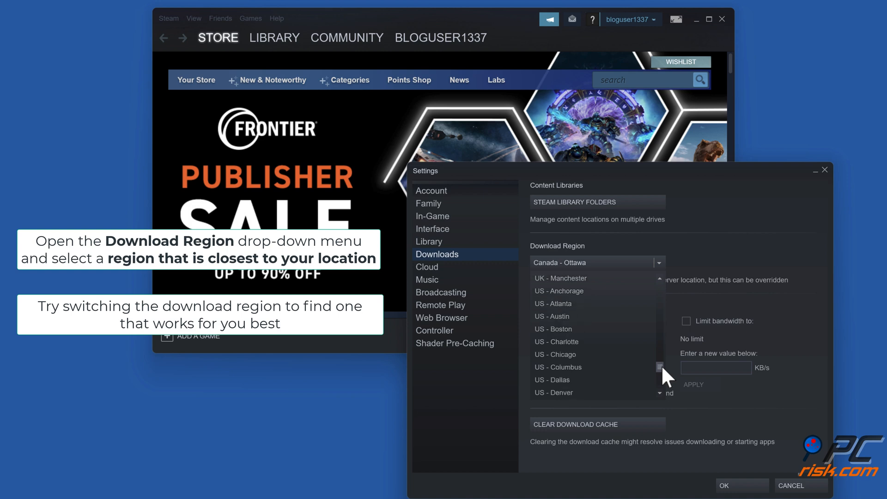
{"action": "scroll", "scroll_direction": "down", "scroll_amount": 3}
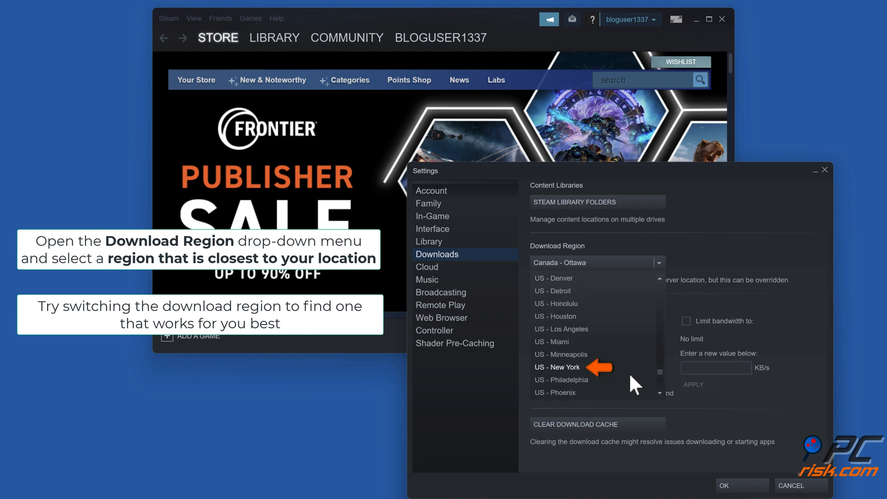
{"action": "mouse_move", "coordinate": [574, 379]}
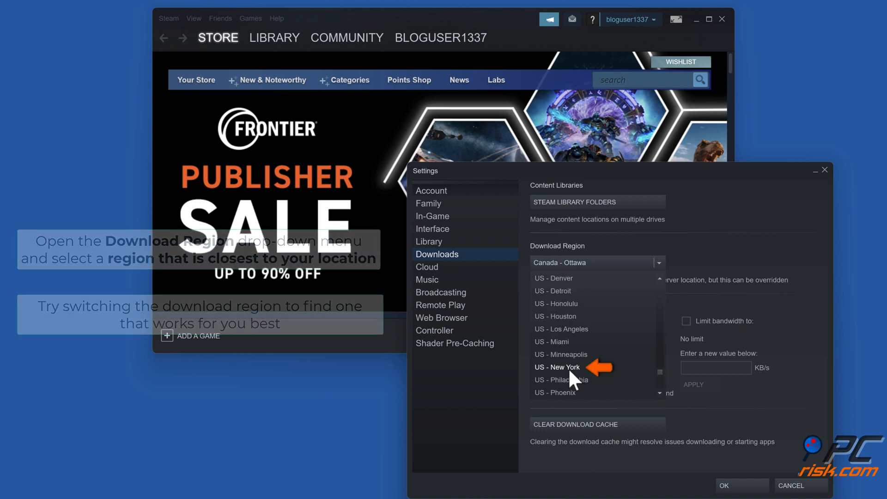
{"action": "left_click", "coordinate": [556, 366]}
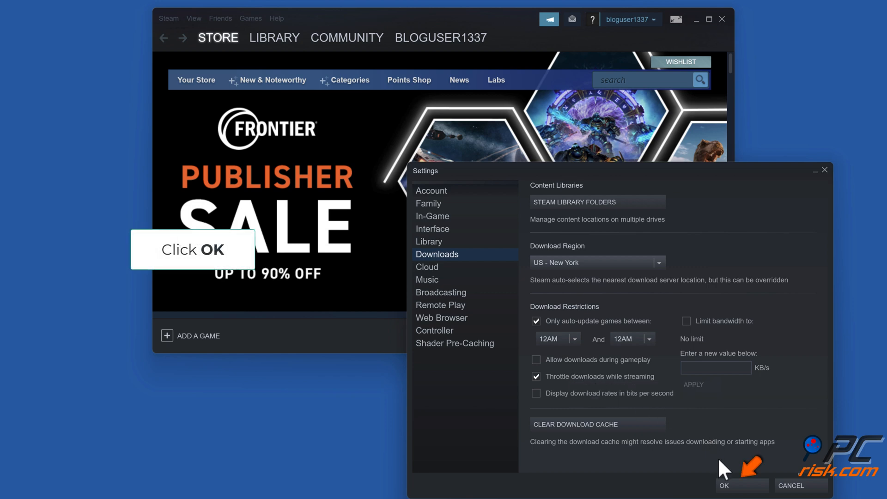
{"action": "left_click", "coordinate": [724, 484]}
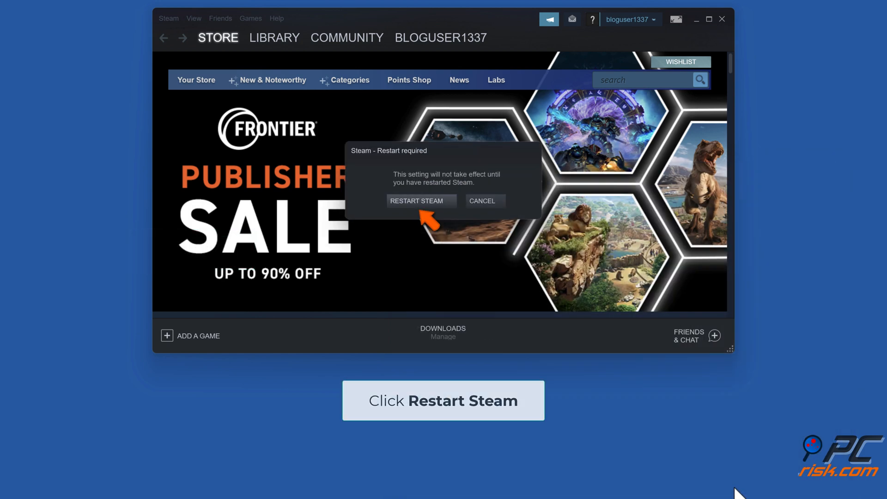
{"action": "mouse_move", "coordinate": [421, 201]}
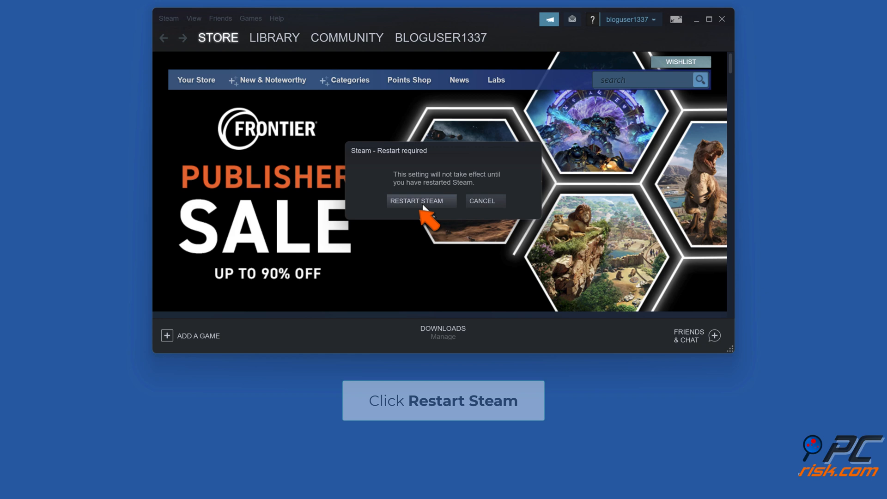
{"action": "left_click", "coordinate": [421, 201]}
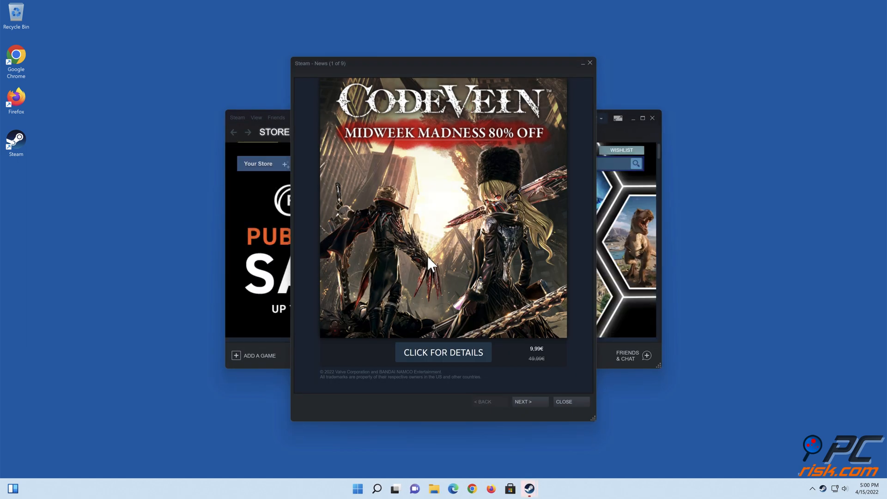
Step: Dismiss the Steam News pop-up and close the Steam client
{"action": "left_click", "coordinate": [562, 401]}
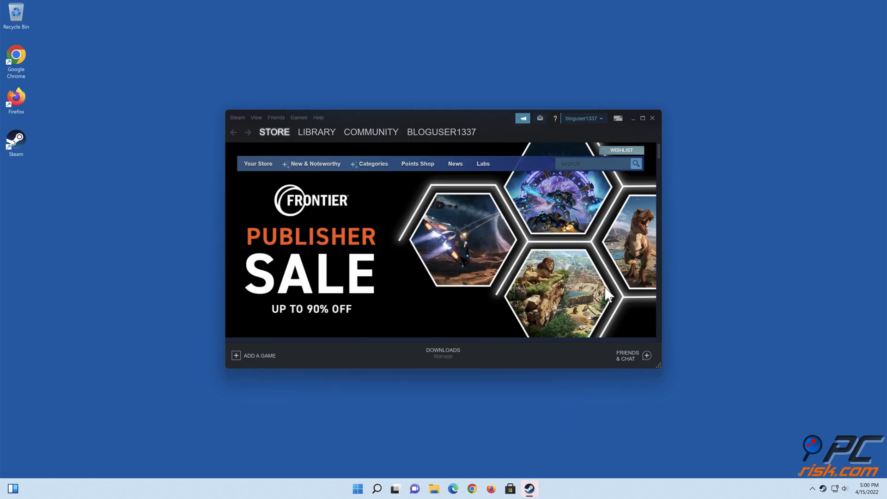
{"action": "left_click", "coordinate": [652, 118]}
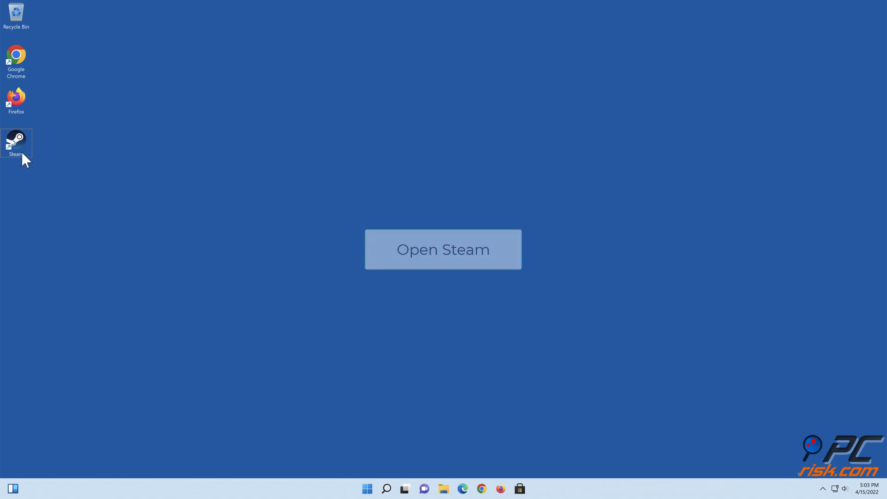
Step: Relaunch Steam and uncheck 'Limit bandwidth to' in the Downloads settings
{"action": "left_click", "coordinate": [443, 249]}
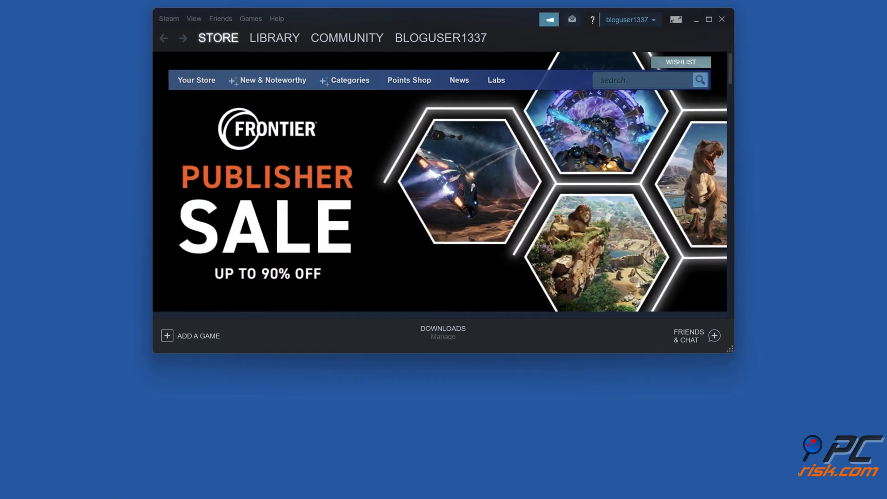
{"action": "left_click", "coordinate": [168, 18]}
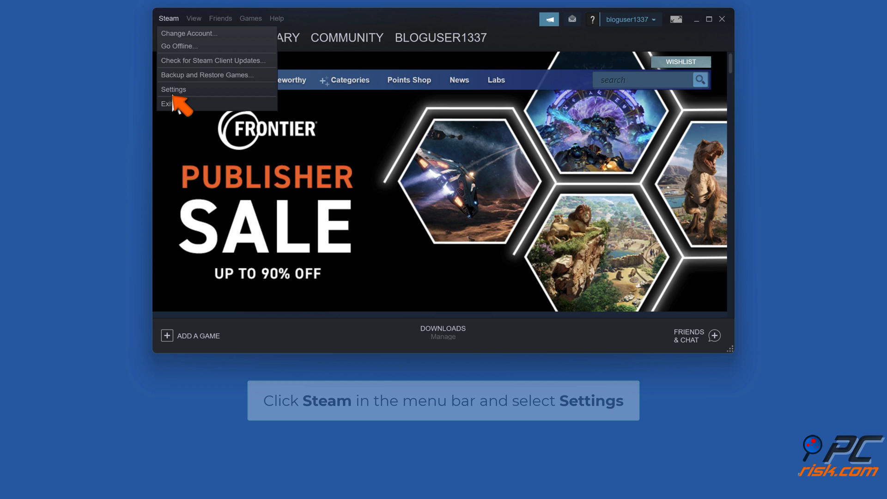
{"action": "left_click", "coordinate": [173, 89]}
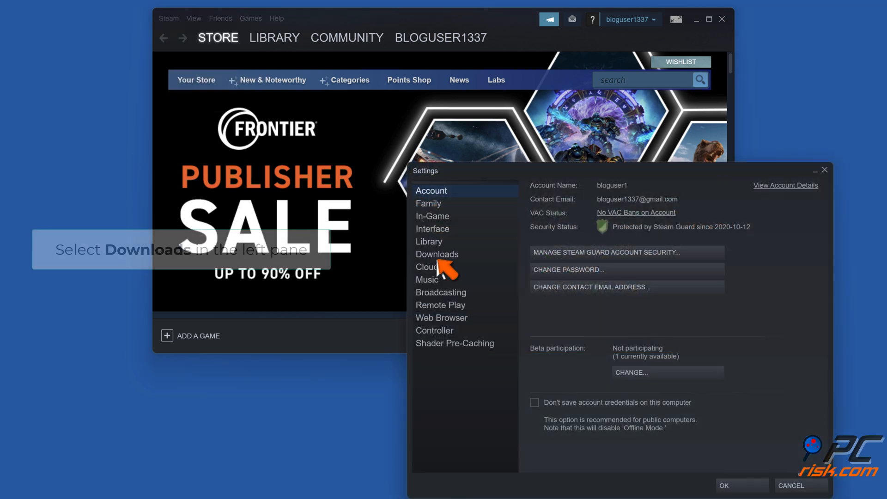
{"action": "left_click", "coordinate": [437, 254]}
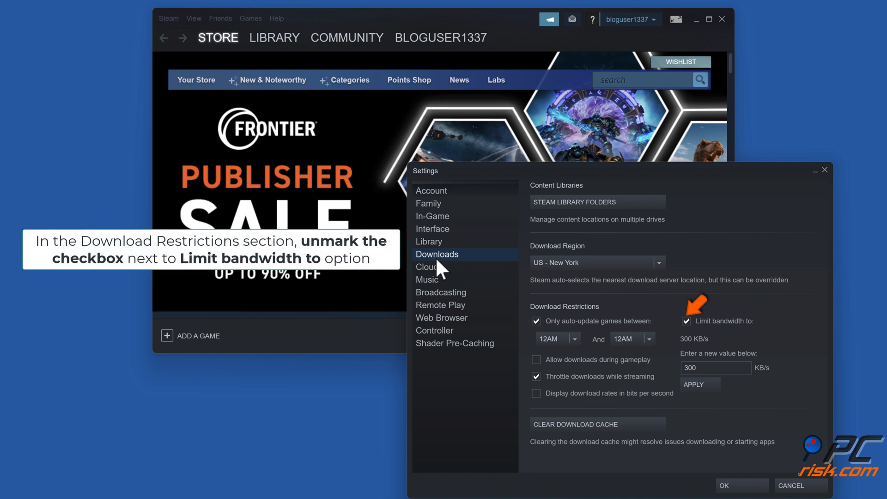
{"action": "mouse_move", "coordinate": [653, 327]}
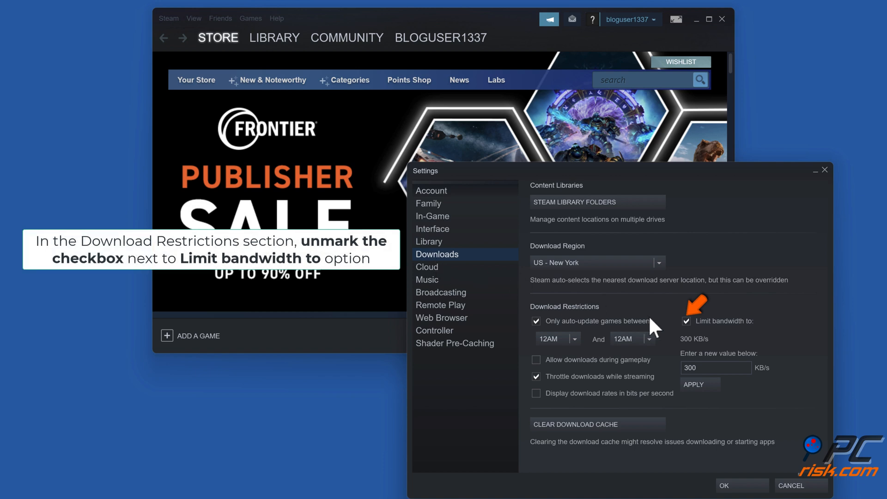
{"action": "left_click", "coordinate": [686, 321]}
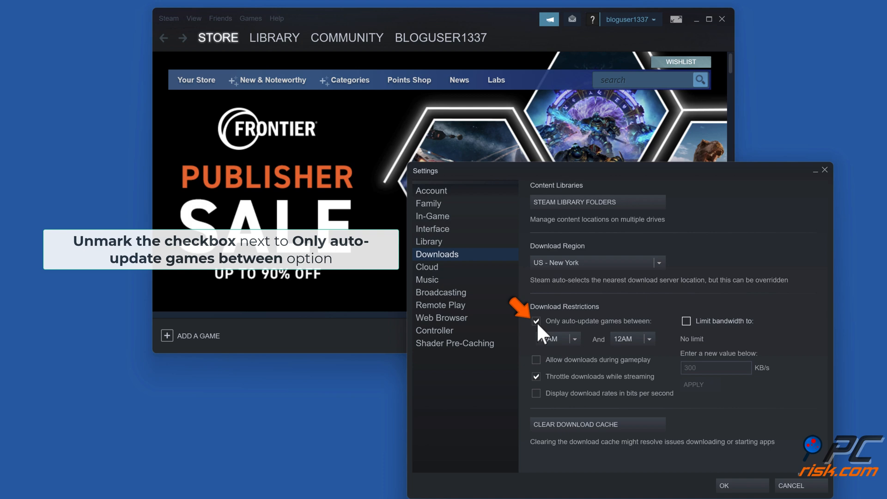
Step: Disable the auto-update time window and streaming download throttling, save, and close Steam
{"action": "left_click", "coordinate": [536, 321]}
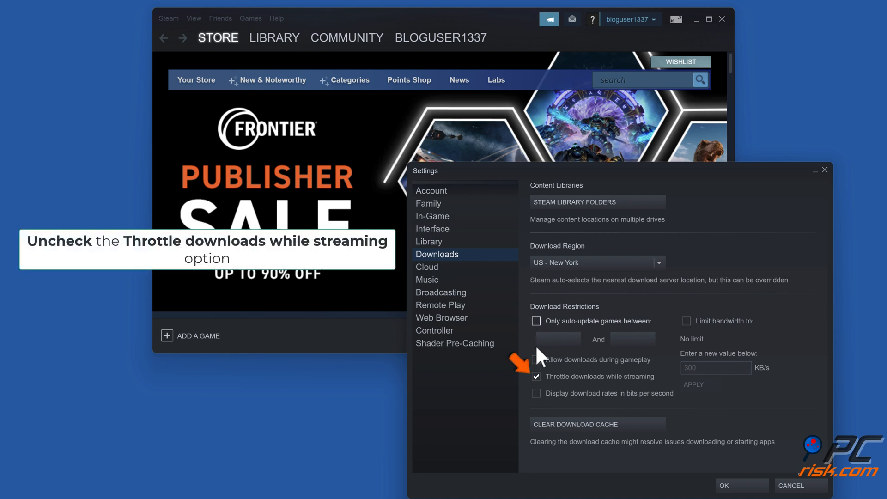
{"action": "left_click", "coordinate": [536, 376]}
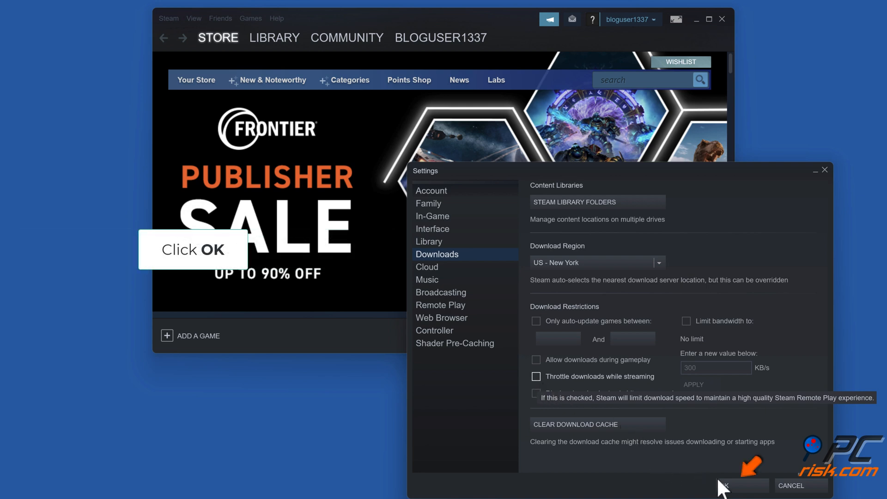
{"action": "left_click", "coordinate": [741, 484]}
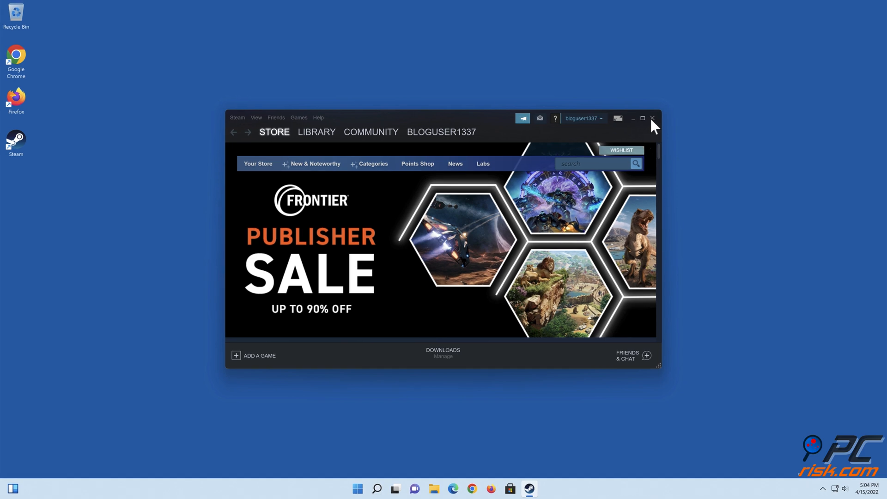
{"action": "left_click", "coordinate": [651, 118]}
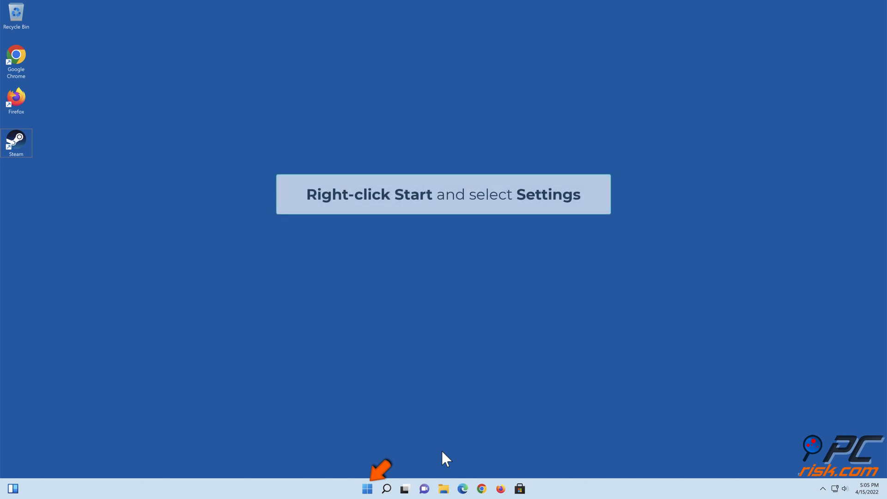
Step: Open Windows Settings from the Start menu and go to System > Troubleshoot
{"action": "right_click", "coordinate": [366, 489]}
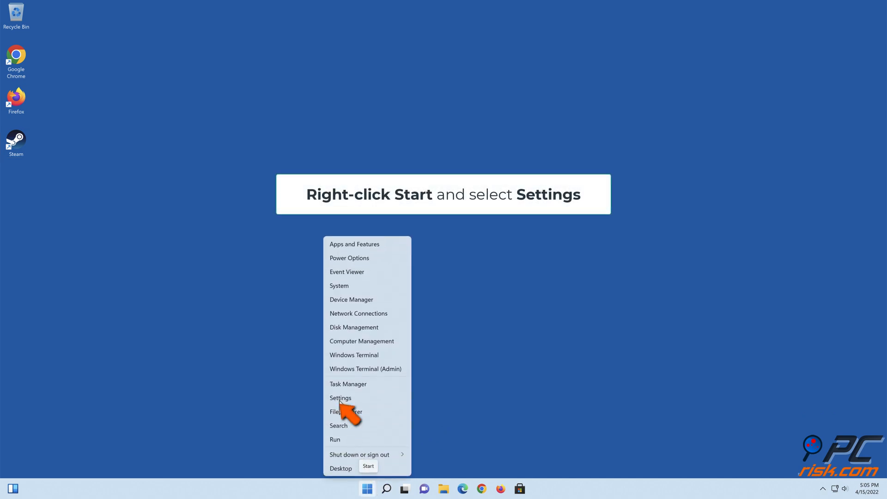
{"action": "left_click", "coordinate": [340, 398]}
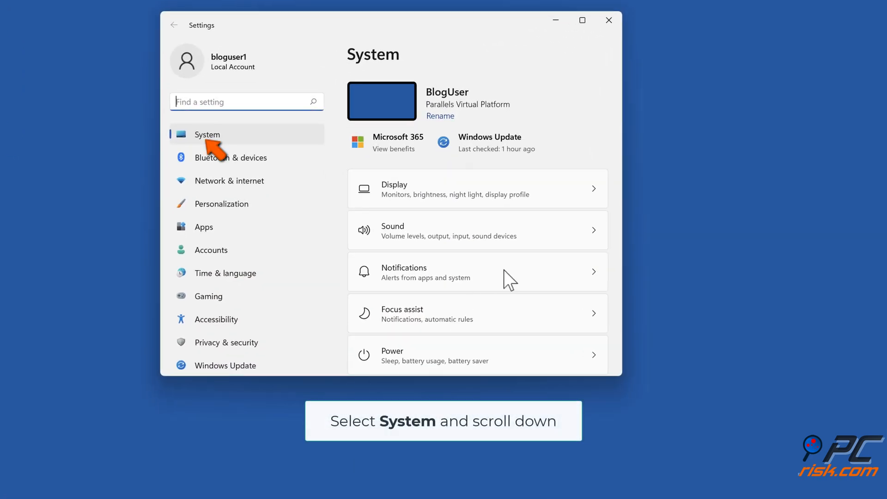
{"action": "scroll", "scroll_direction": "down", "scroll_amount": 3}
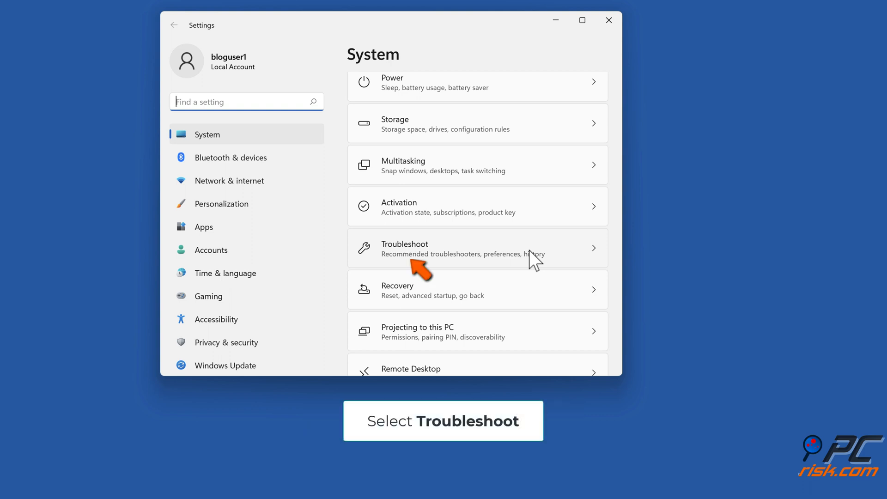
{"action": "left_click", "coordinate": [477, 248]}
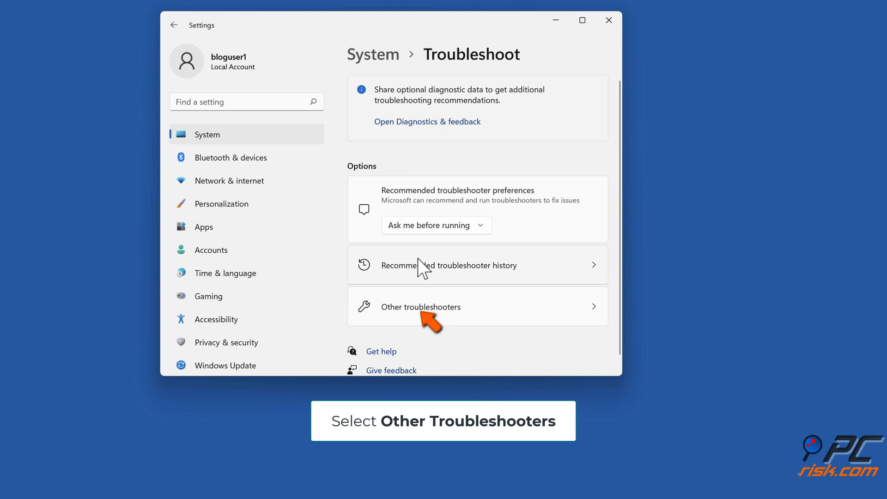
Step: Run the Internet Connections troubleshooter on the connection to the Internet
{"action": "left_click", "coordinate": [420, 307]}
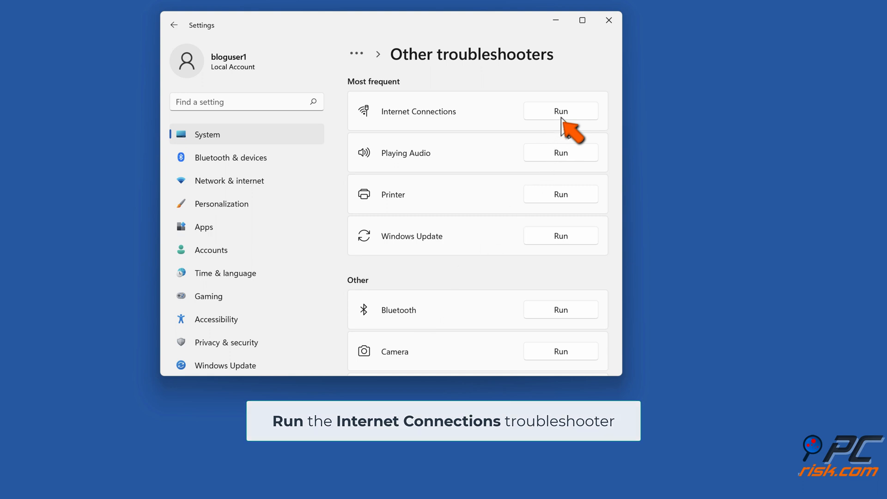
{"action": "left_click", "coordinate": [560, 111]}
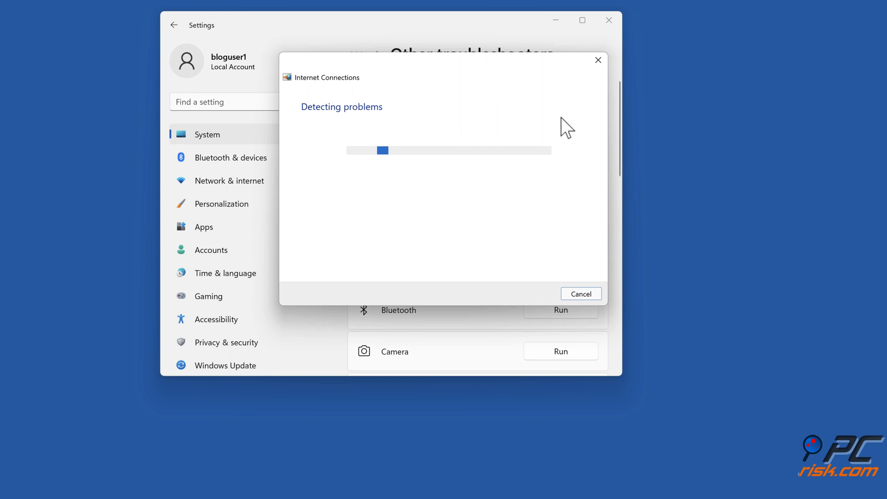
{"action": "mouse_move", "coordinate": [463, 425]}
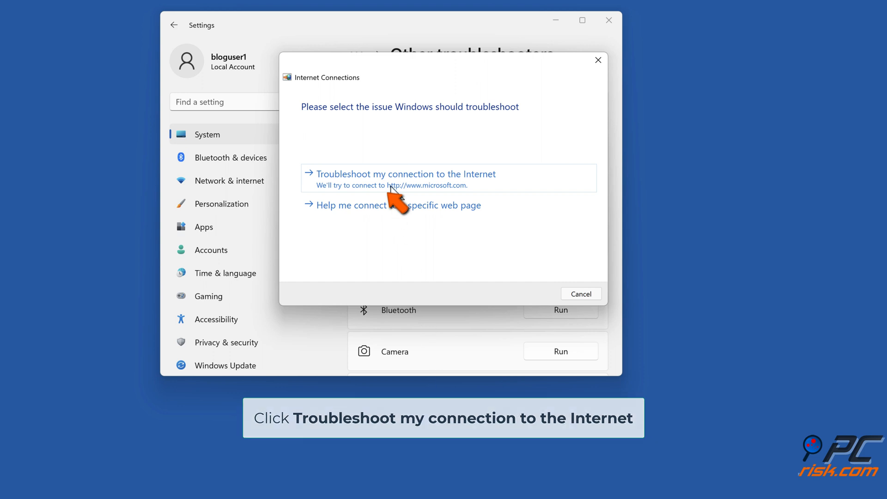
{"action": "left_click", "coordinate": [405, 174]}
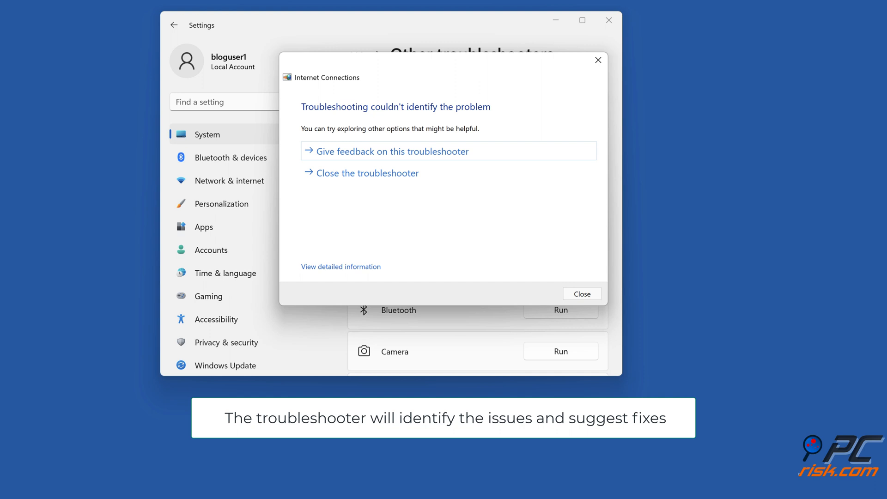
{"action": "mouse_move", "coordinate": [360, 183]}
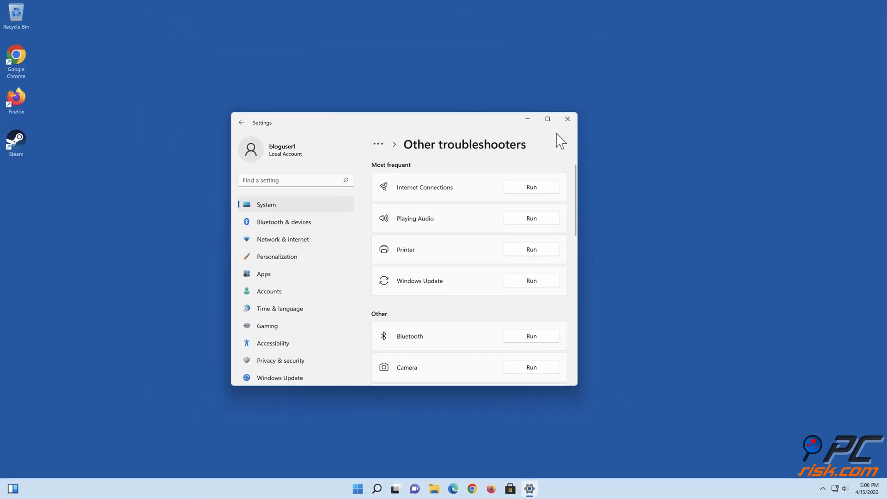
Step: Close Settings and run ncpa.cpl from the Run dialog to open Network Connections
{"action": "left_click", "coordinate": [567, 119]}
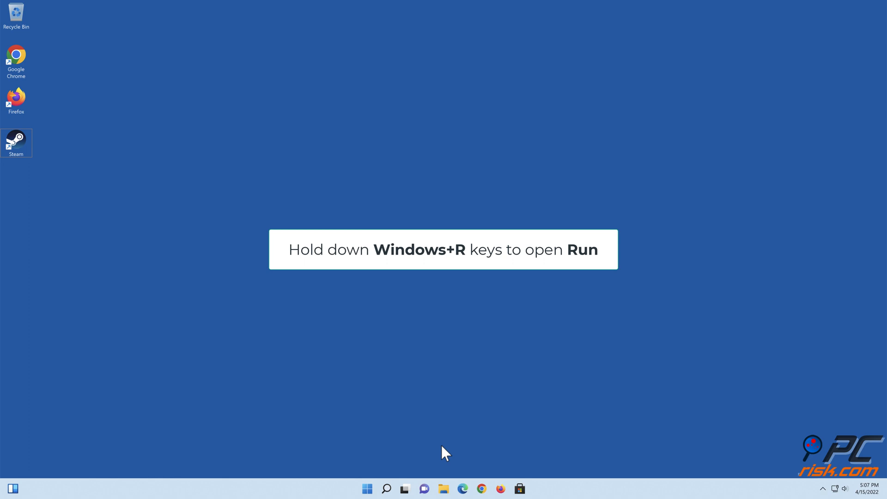
{"action": "key", "text": "win+r"}
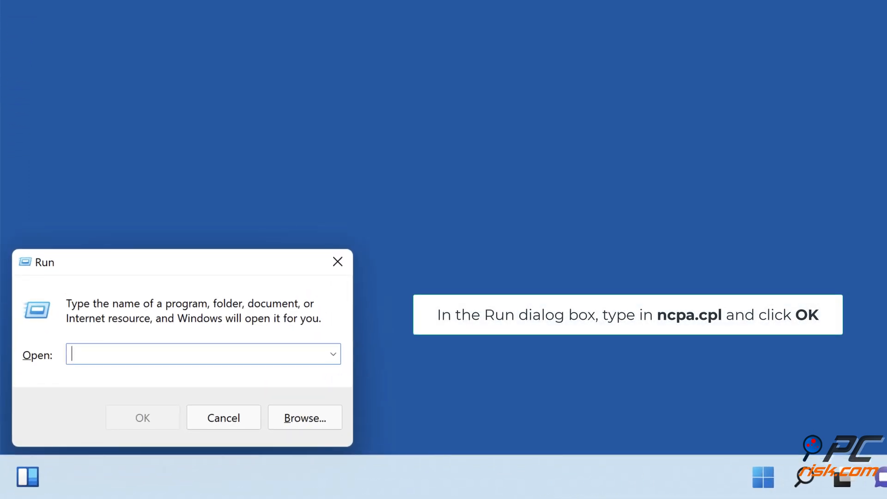
{"action": "type", "text": "ncpa."}
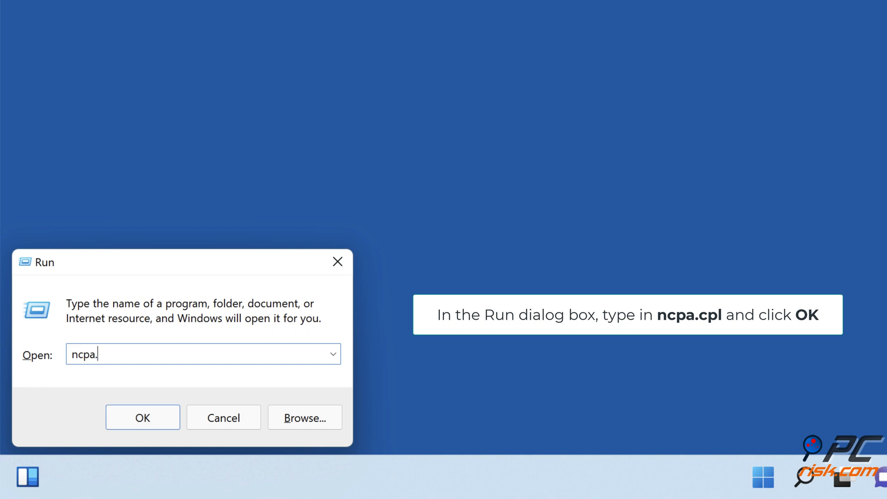
{"action": "type", "text": "cpl"}
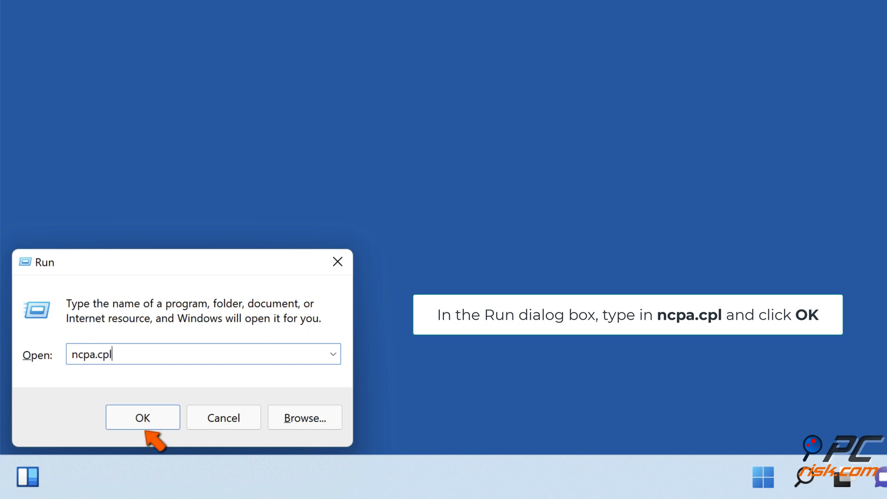
{"action": "mouse_move", "coordinate": [150, 435]}
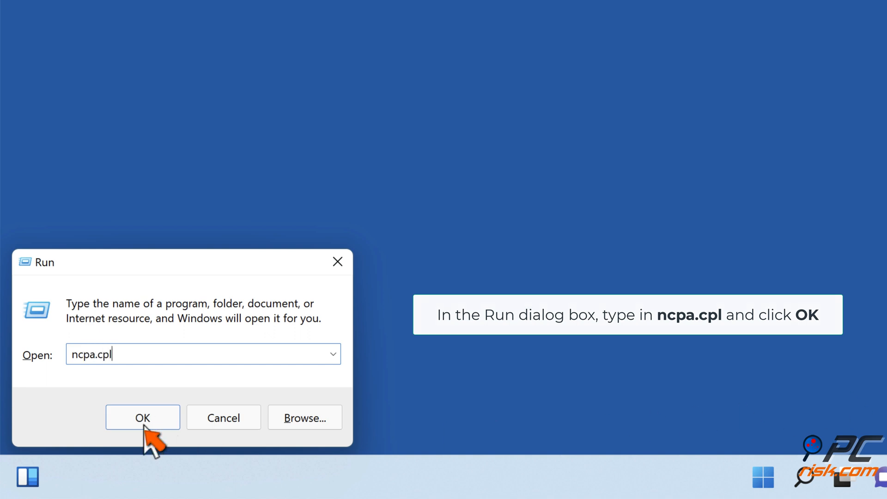
{"action": "left_click", "coordinate": [142, 417]}
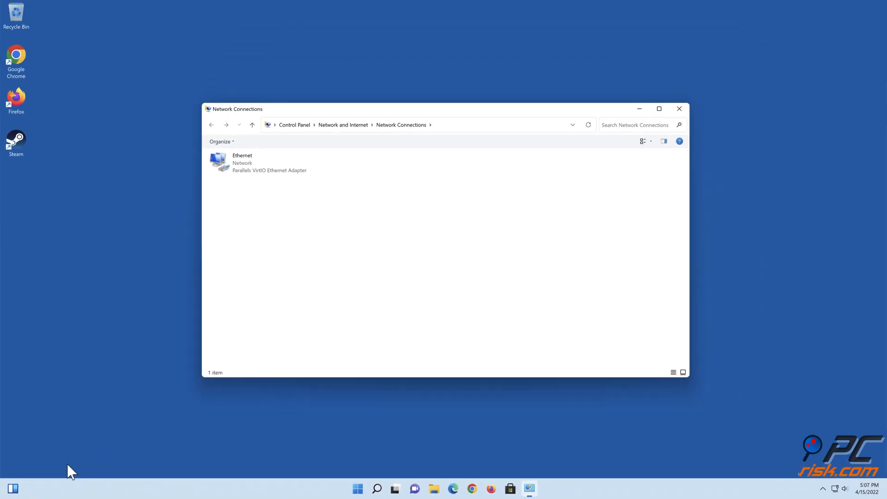
Step: Uncheck Internet Protocol Version 6 (TCP/IPv6) in the Ethernet adapter's properties and confirm
{"action": "left_click", "coordinate": [658, 108]}
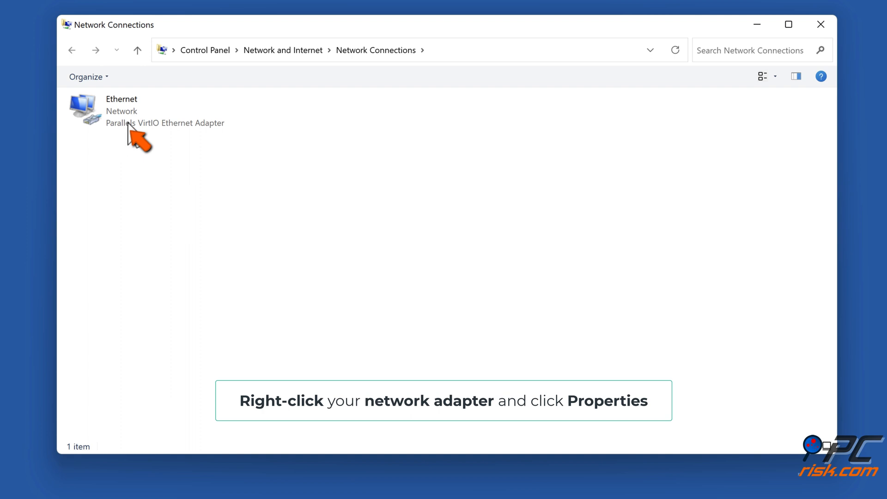
{"action": "right_click", "coordinate": [121, 111]}
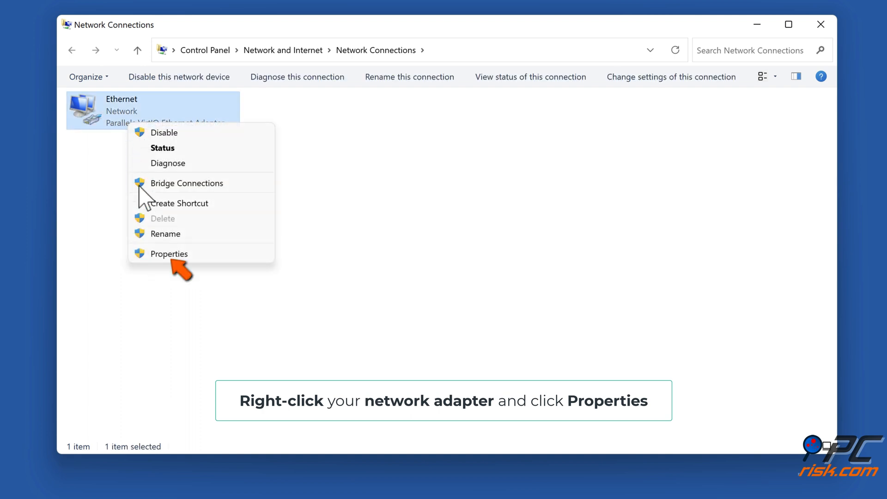
{"action": "mouse_move", "coordinate": [168, 269]}
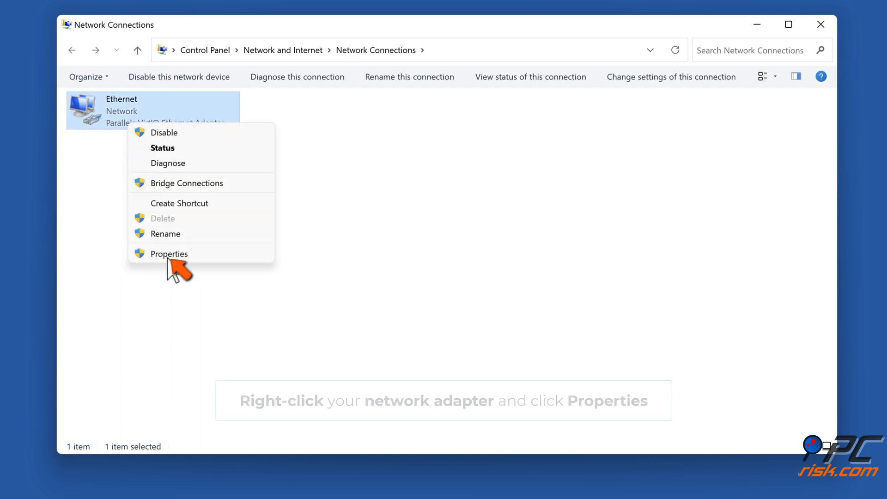
{"action": "left_click", "coordinate": [169, 254]}
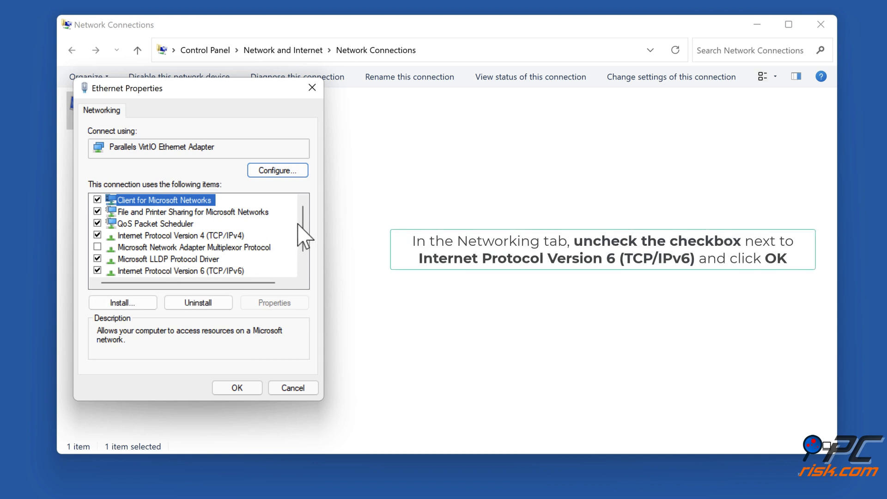
{"action": "scroll", "scroll_direction": "down", "scroll_amount": 3}
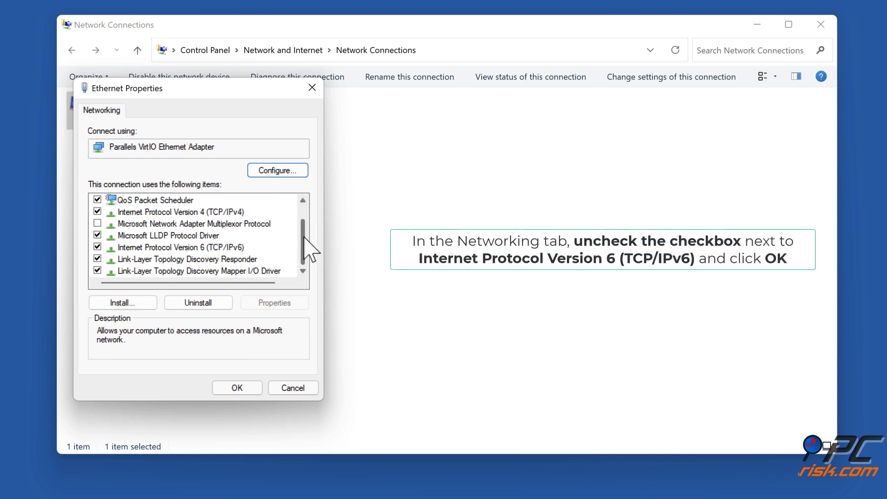
{"action": "mouse_move", "coordinate": [179, 260]}
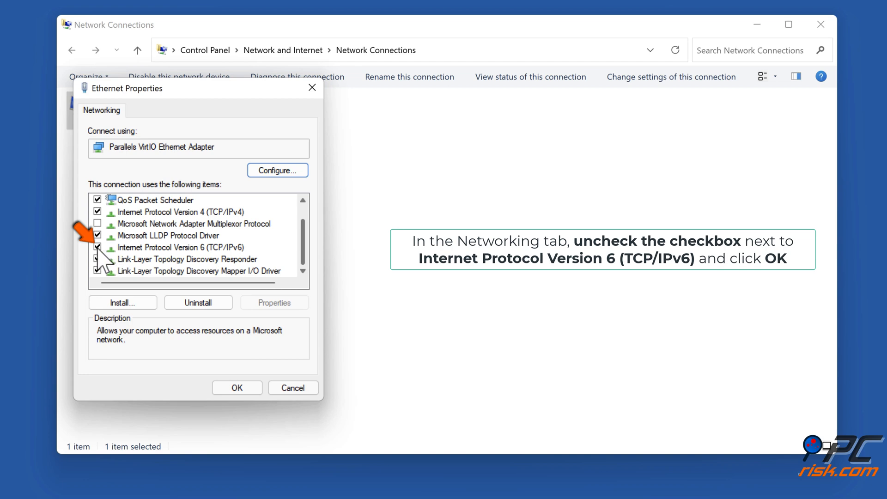
{"action": "left_click", "coordinate": [98, 247]}
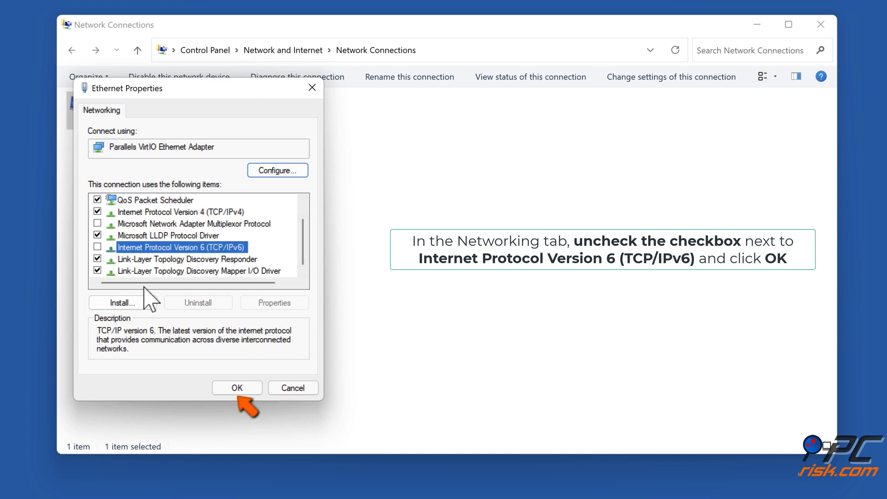
{"action": "left_click", "coordinate": [236, 387]}
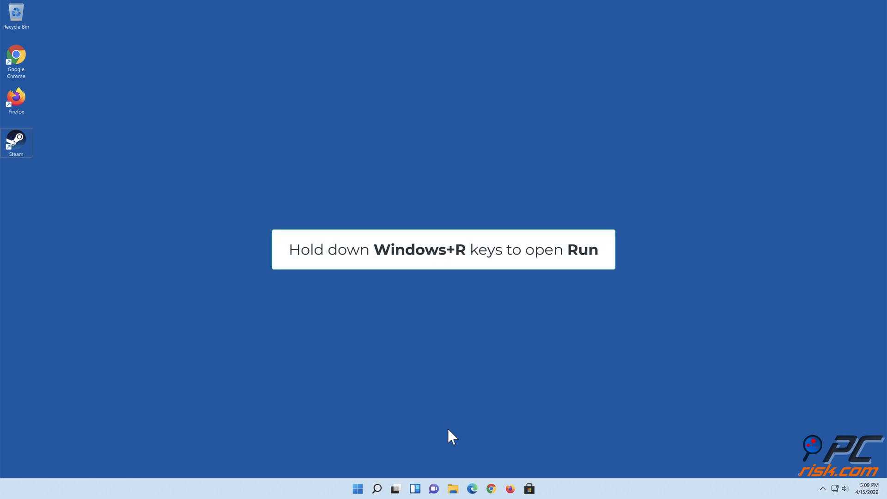
Step: Launch firewall.cpl from the Windows Run dialog
{"action": "key", "text": "win+r"}
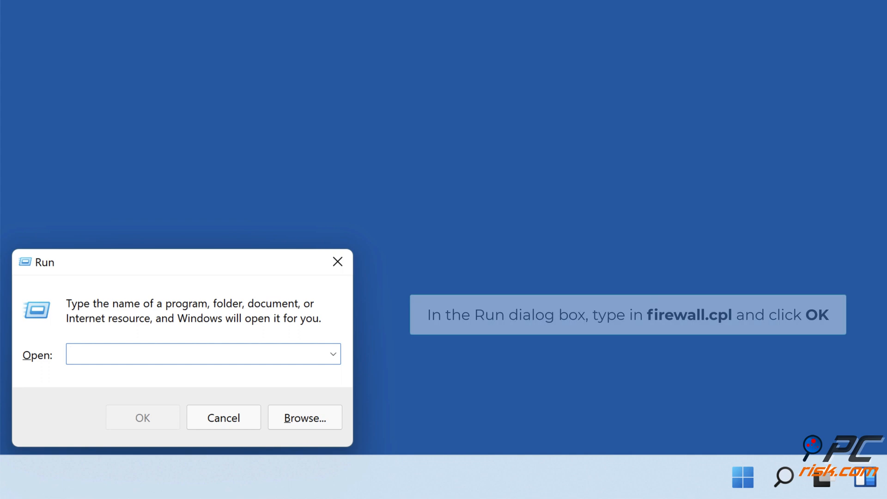
{"action": "type", "text": "firewall.cpl"}
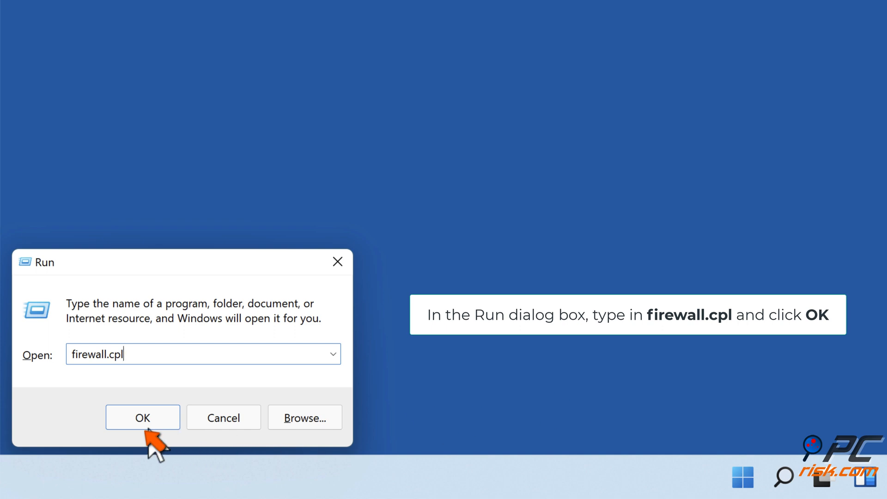
{"action": "left_click", "coordinate": [143, 418]}
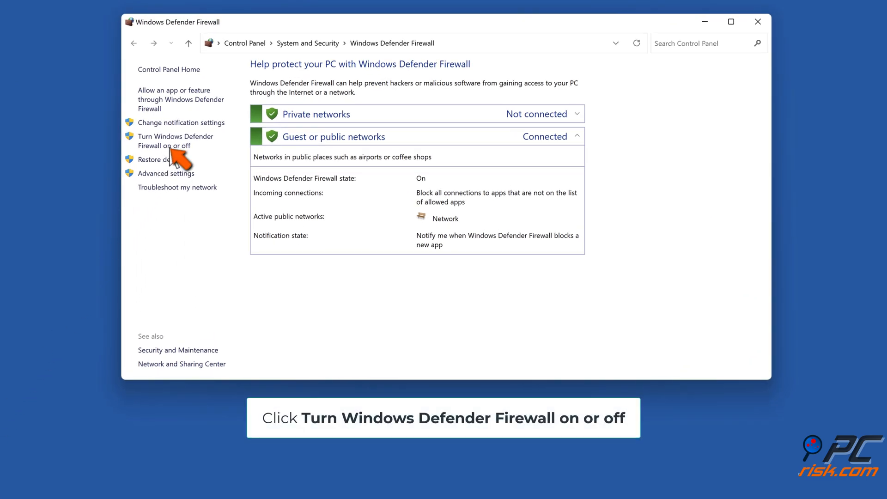
Step: Select 'Turn off' for both private and public network firewall settings, apply, and close
{"action": "left_click", "coordinate": [175, 140]}
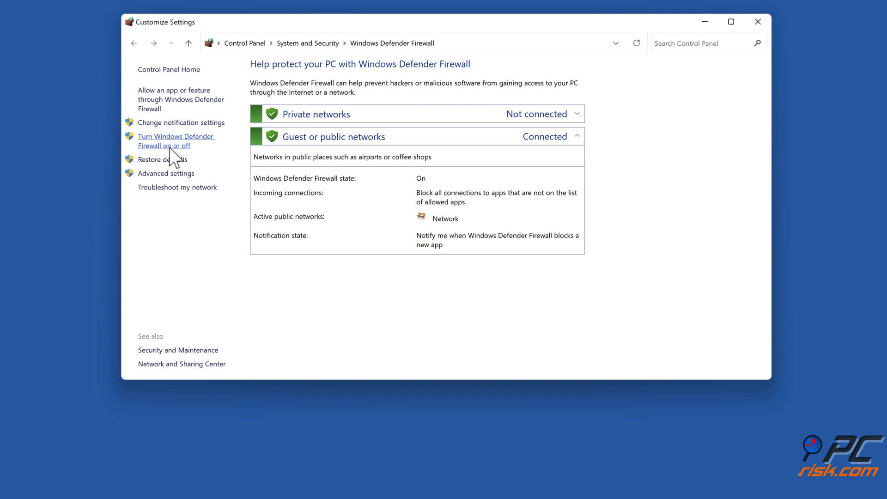
{"action": "left_click", "coordinate": [176, 140]}
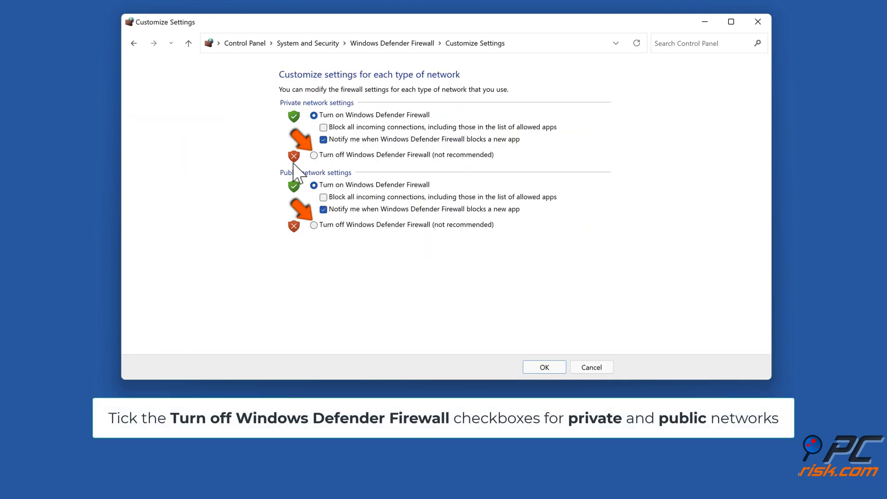
{"action": "left_click", "coordinate": [313, 154]}
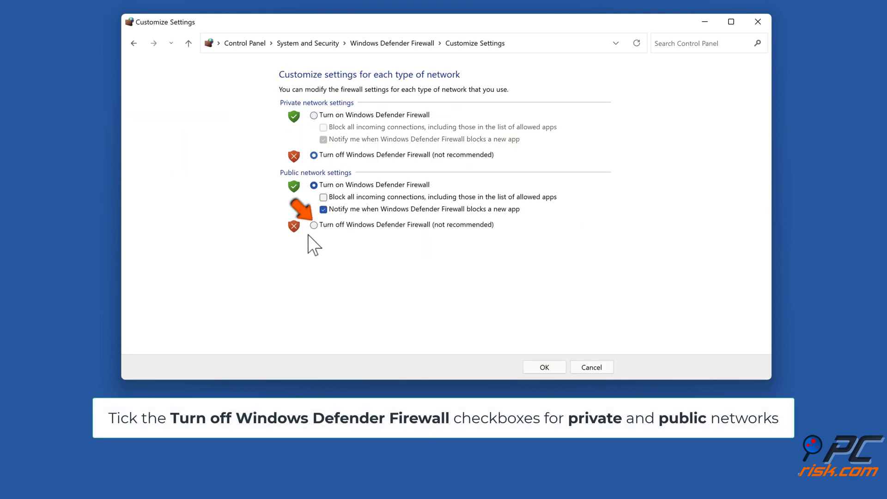
{"action": "left_click", "coordinate": [313, 225]}
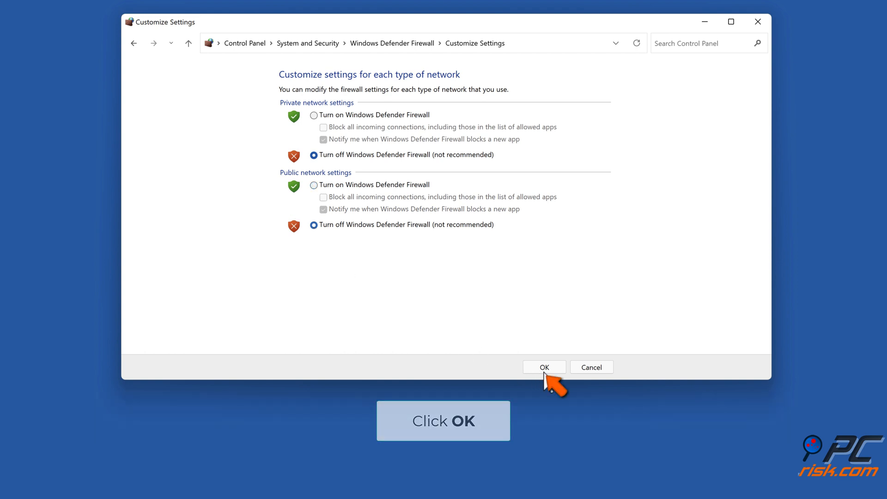
{"action": "left_click", "coordinate": [543, 366]}
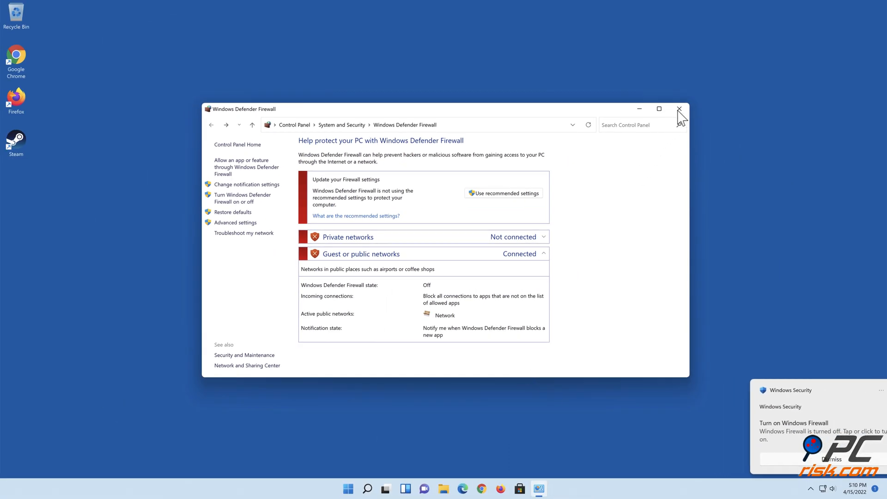
{"action": "left_click", "coordinate": [679, 109]}
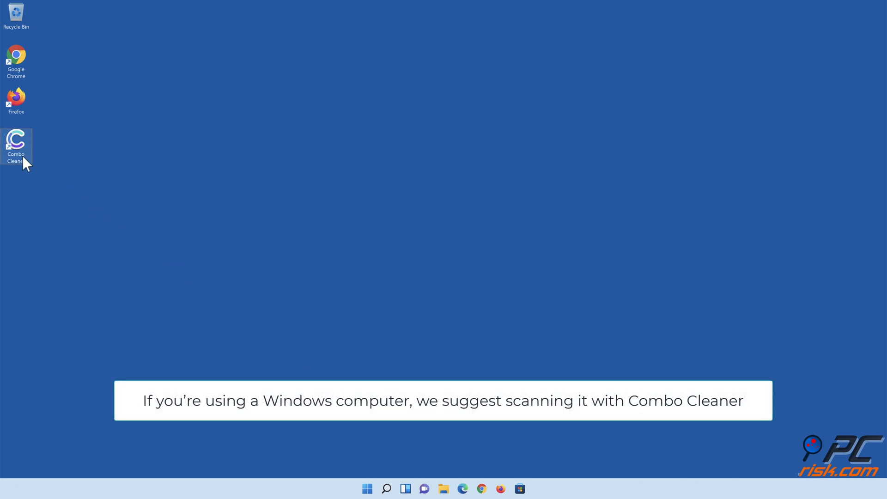
Step: Launch Combo Cleaner, run a quick scan, and move all 323 detections to quarantine
{"action": "double_click", "coordinate": [16, 144]}
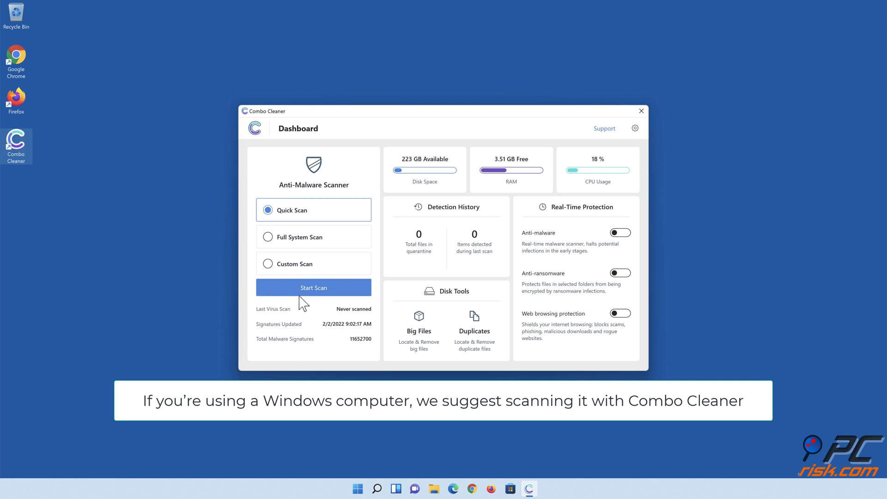
{"action": "left_click", "coordinate": [314, 287]}
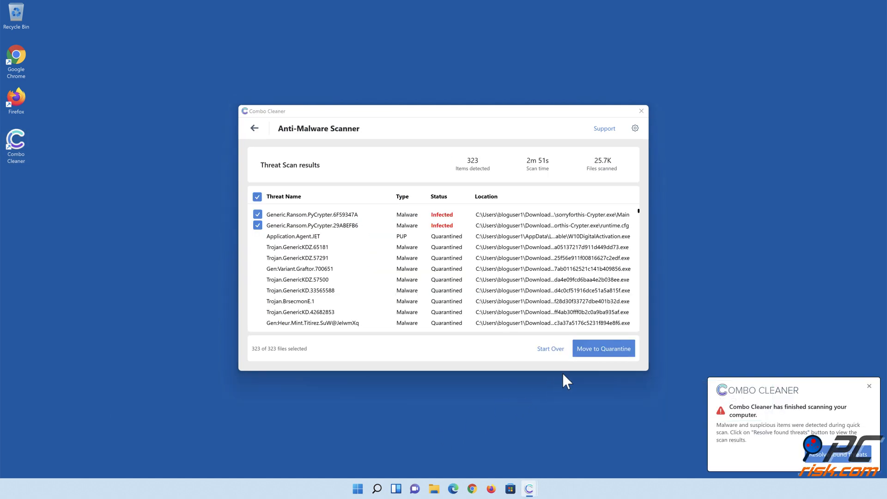
{"action": "left_click", "coordinate": [603, 347]}
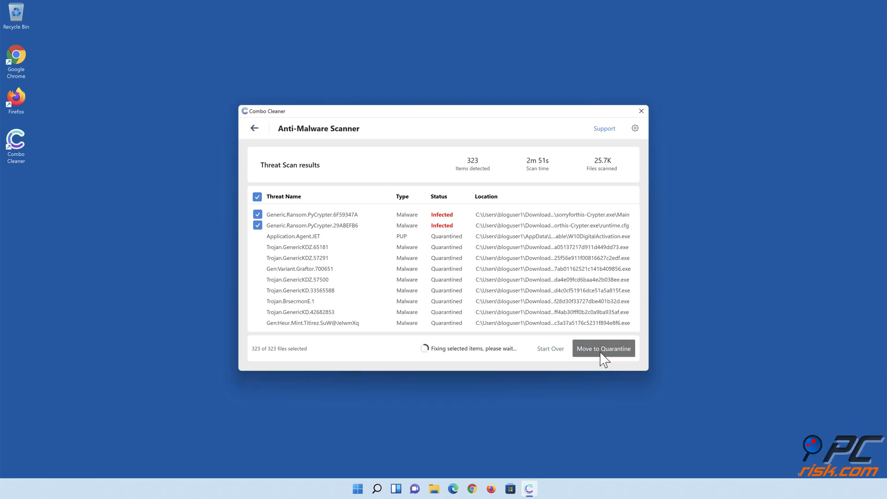
{"action": "left_click", "coordinate": [602, 348]}
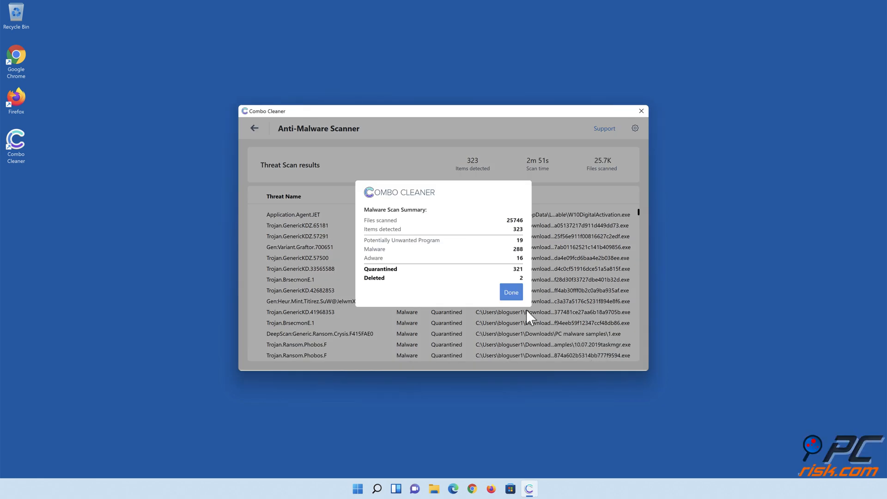
{"action": "left_click", "coordinate": [509, 291]}
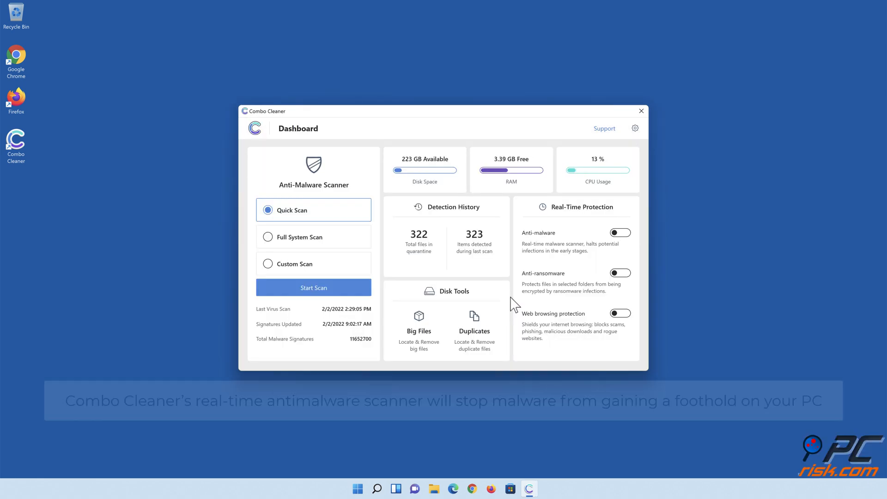
{"action": "mouse_move", "coordinate": [620, 232]}
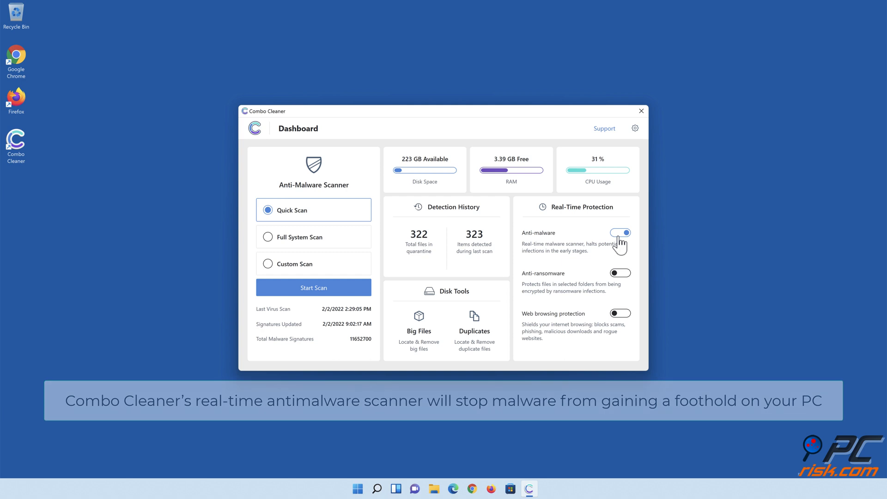
{"action": "mouse_move", "coordinate": [620, 276]}
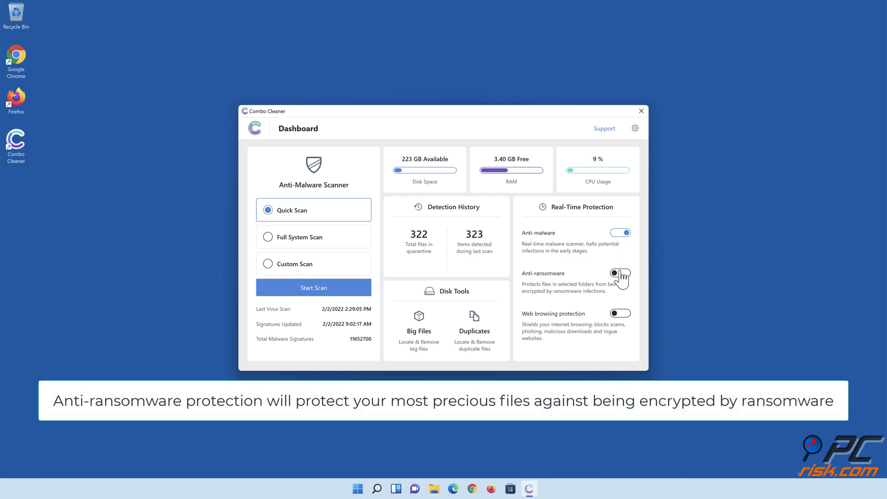
Step: Switch on the Anti-ransomware toggle to reach its settings page
{"action": "left_click", "coordinate": [620, 276]}
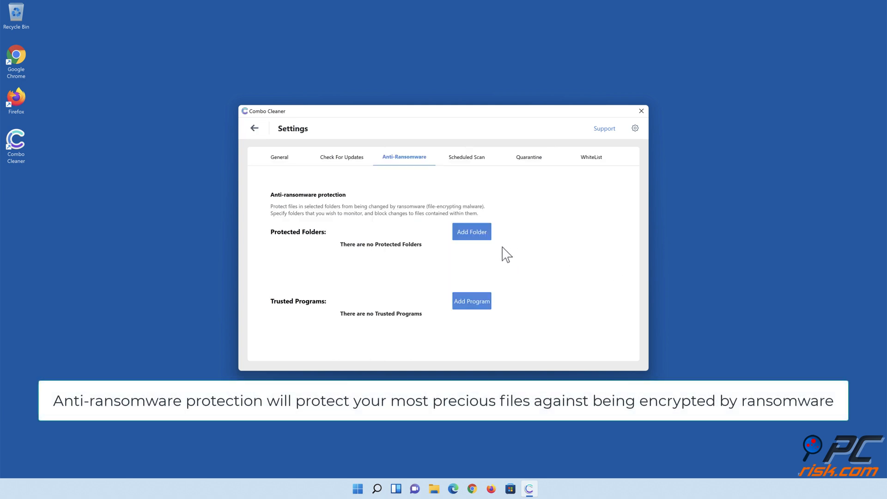
Step: Add Libraries > Documents as a ransomware-protected folder, enable web browsing protection, and exit Combo Cleaner
{"action": "left_click", "coordinate": [471, 231]}
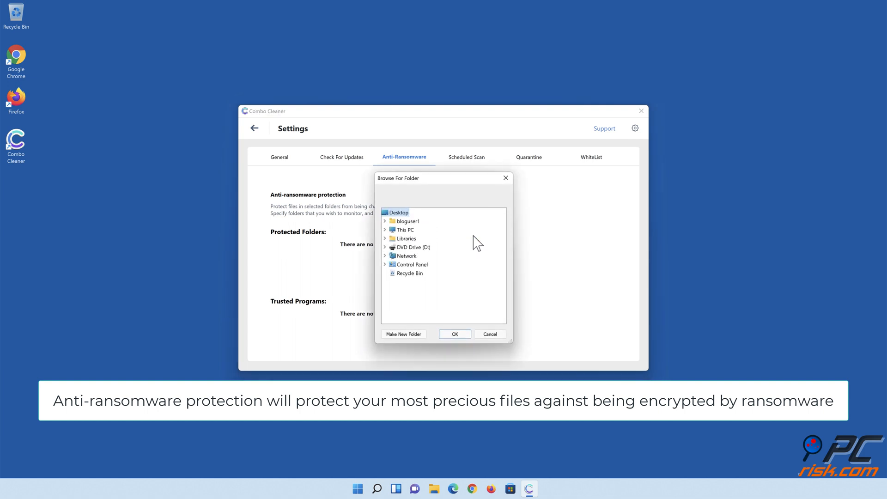
{"action": "left_click", "coordinate": [385, 239]}
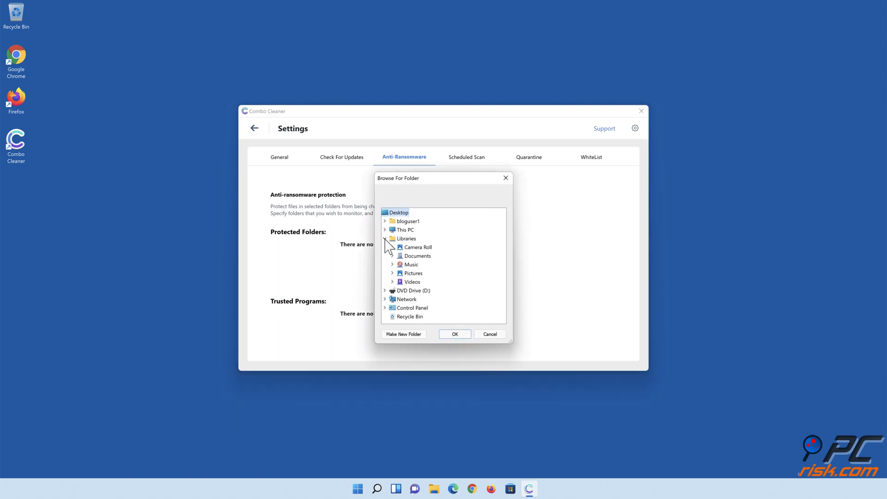
{"action": "left_click", "coordinate": [393, 256]}
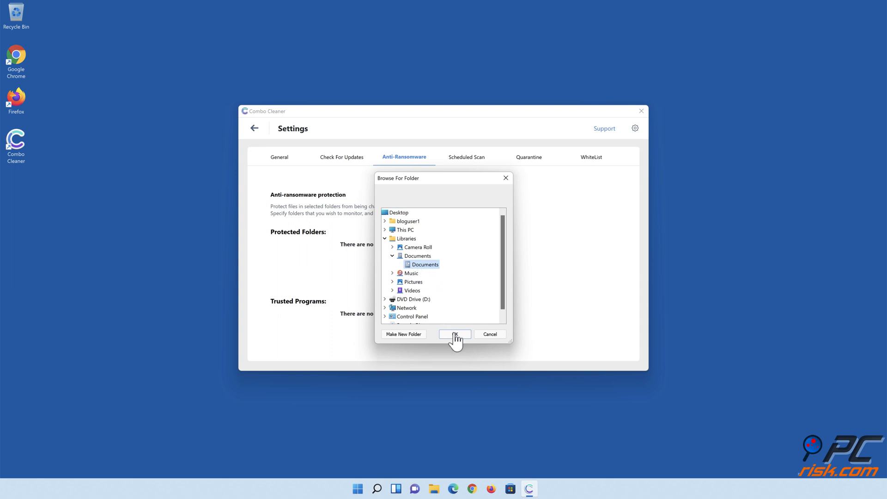
{"action": "left_click", "coordinate": [454, 333]}
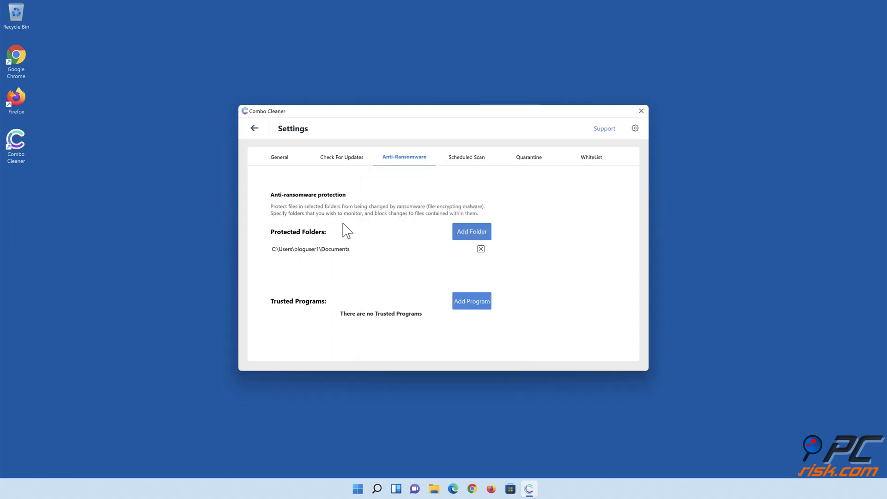
{"action": "left_click", "coordinate": [254, 128]}
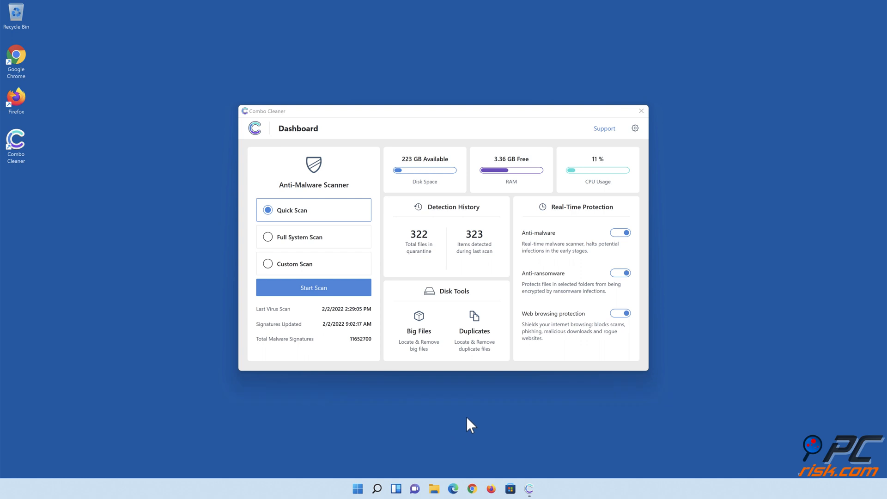
{"action": "left_click", "coordinate": [641, 110]}
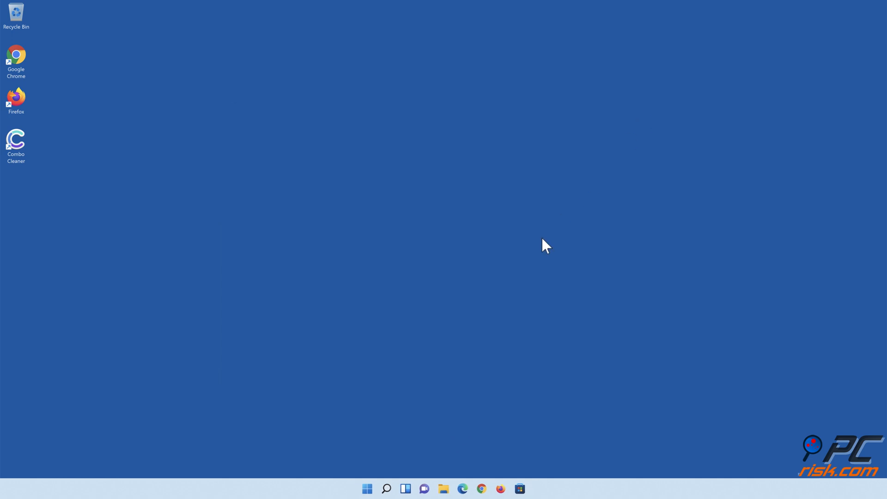